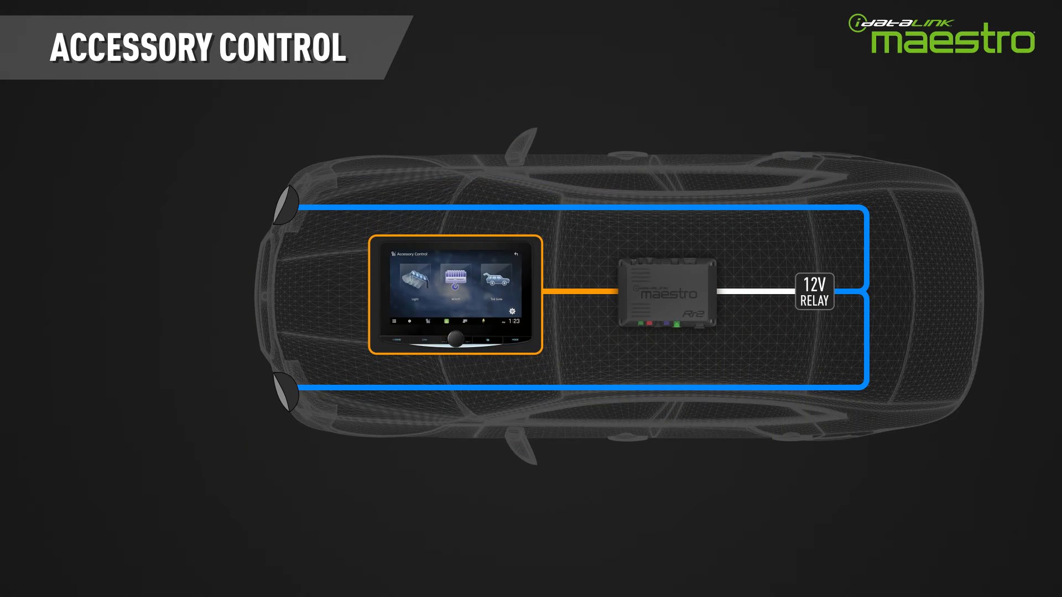
Assign Maestro Programmable Output A to holding Seek Up and flash the configuration to the device
{"action": "left_click", "coordinate": [417, 281]}
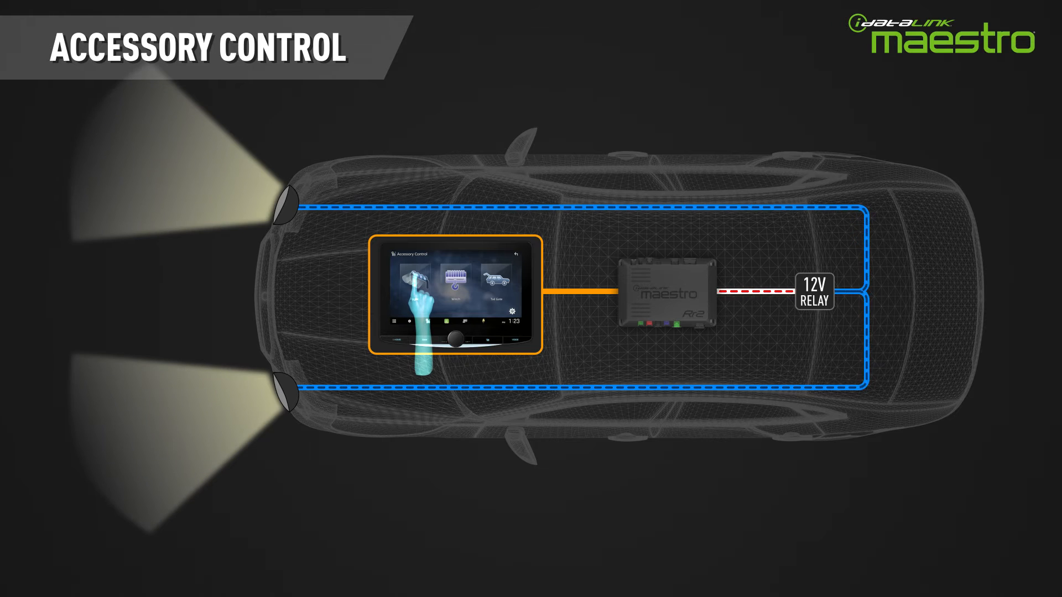
{"action": "left_click", "coordinate": [416, 280]}
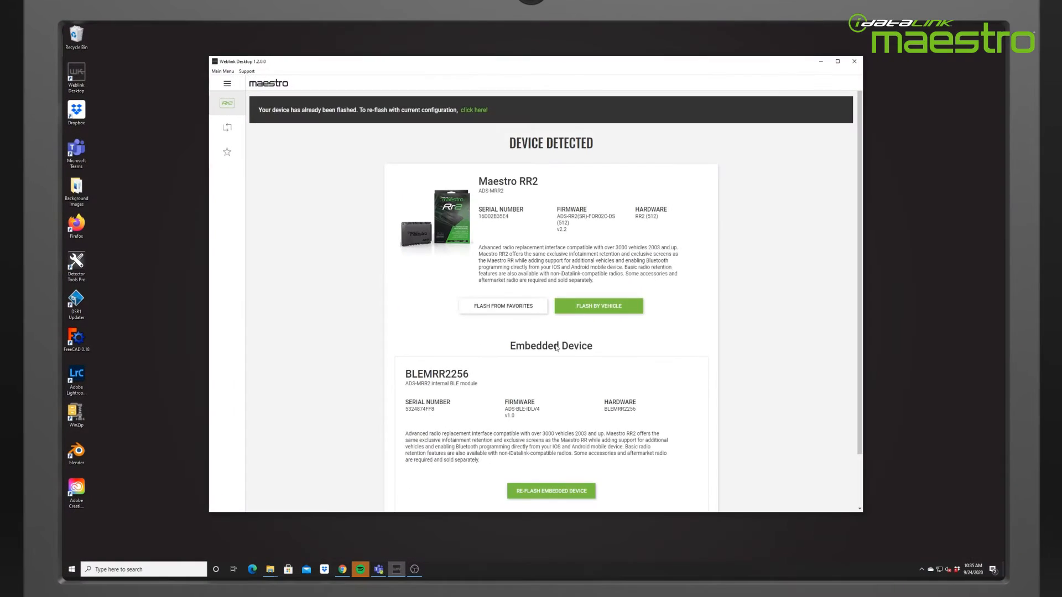
{"action": "left_click", "coordinate": [598, 306]}
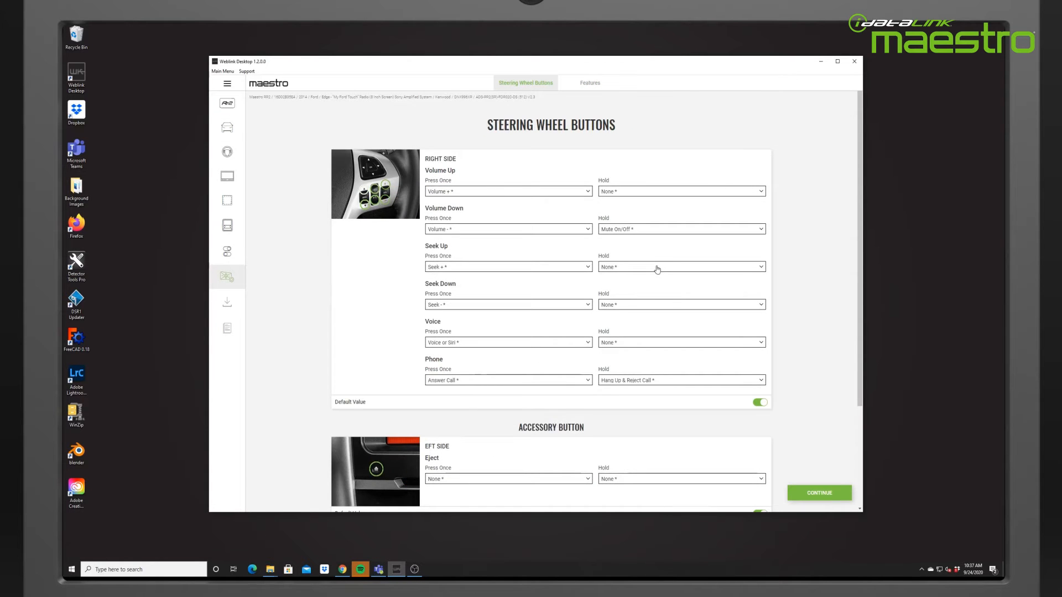
{"action": "left_click", "coordinate": [680, 267]}
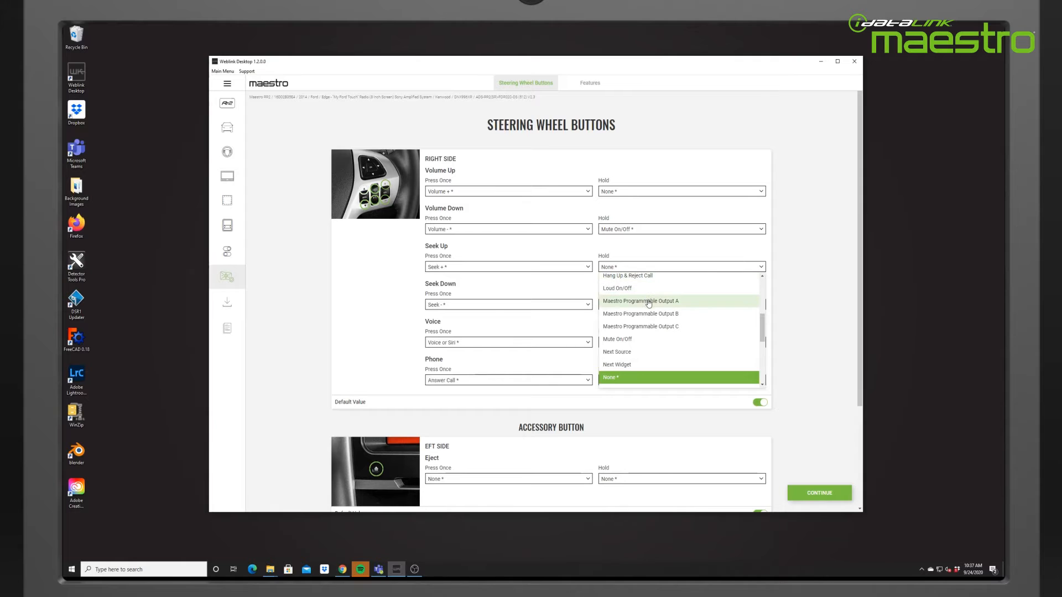
{"action": "left_click", "coordinate": [640, 300]}
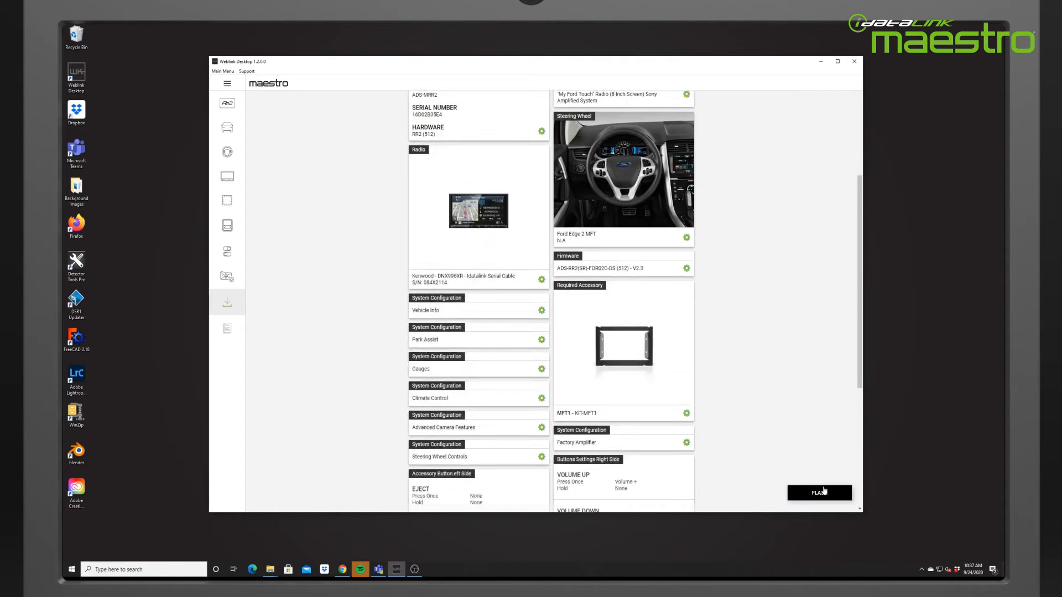
{"action": "left_click", "coordinate": [818, 492]}
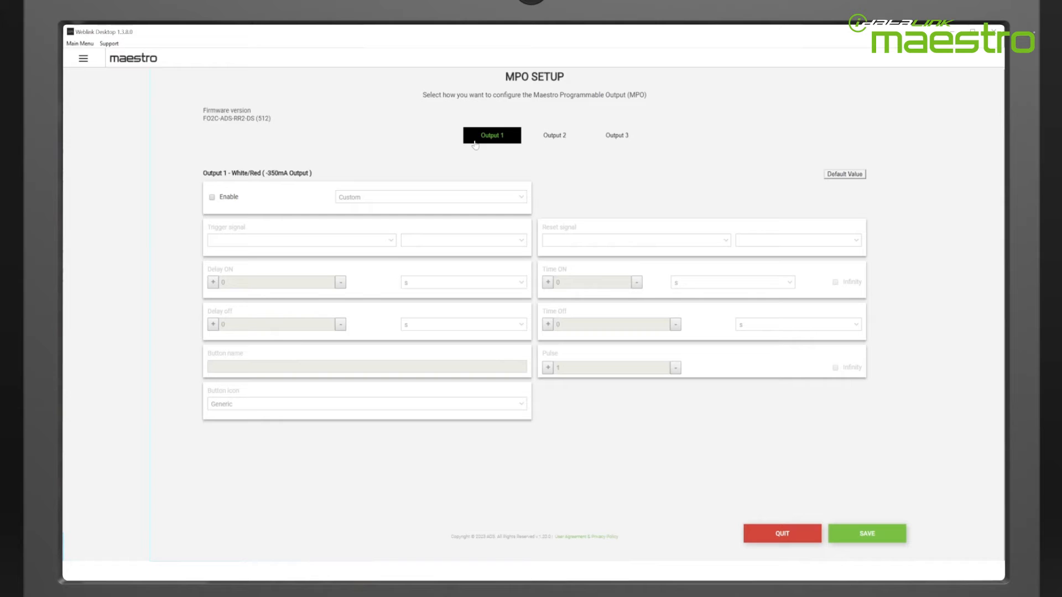
After glancing at Output 3, enable Output 1 and set its mode to Follower
{"action": "left_click", "coordinate": [616, 135]}
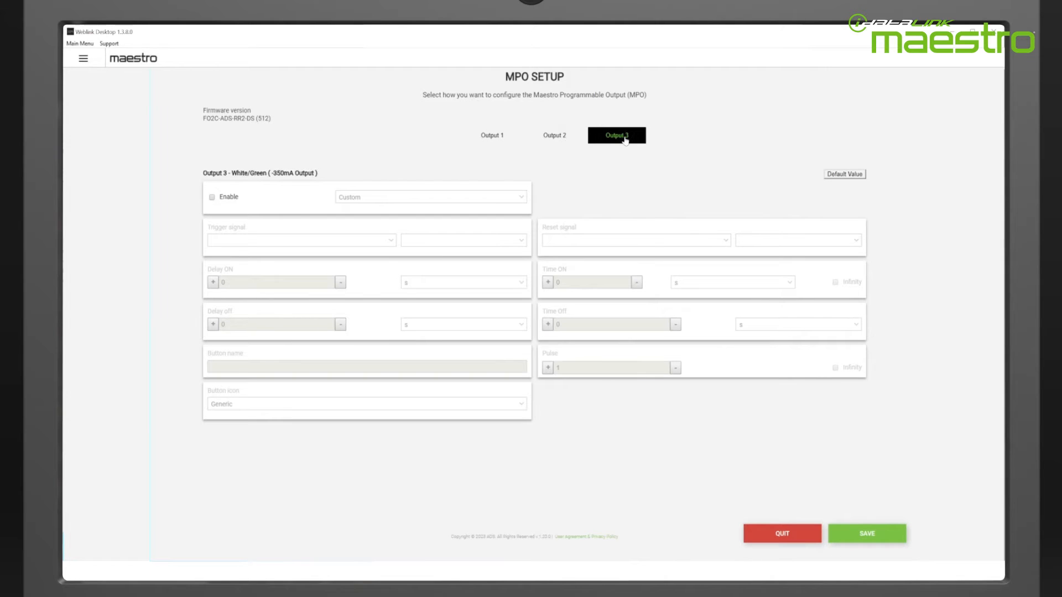
{"action": "left_click", "coordinate": [491, 135]}
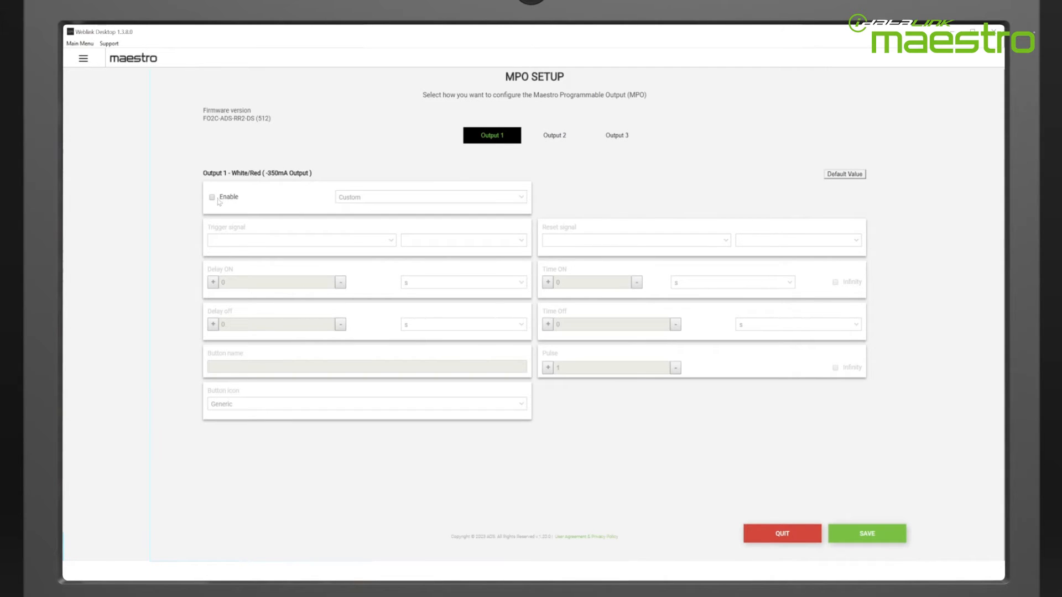
{"action": "left_click", "coordinate": [213, 197]}
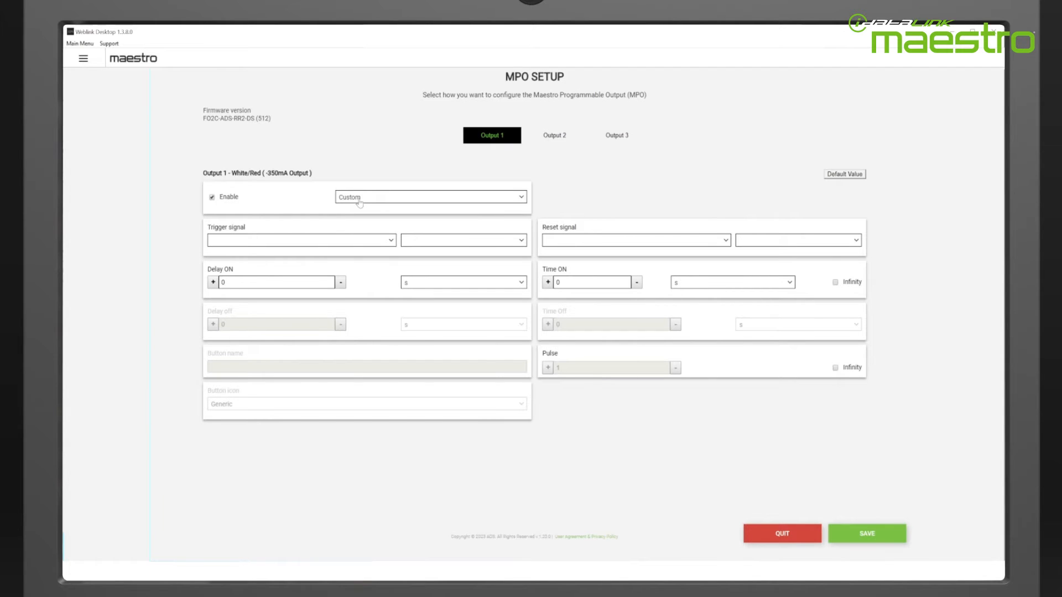
{"action": "left_click", "coordinate": [430, 197]}
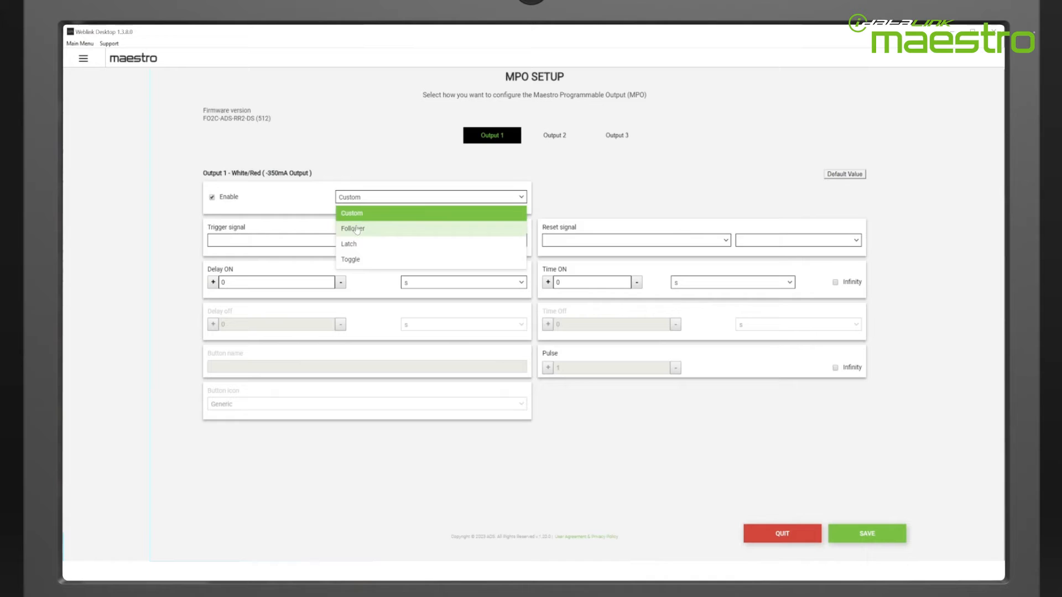
{"action": "left_click", "coordinate": [353, 228]}
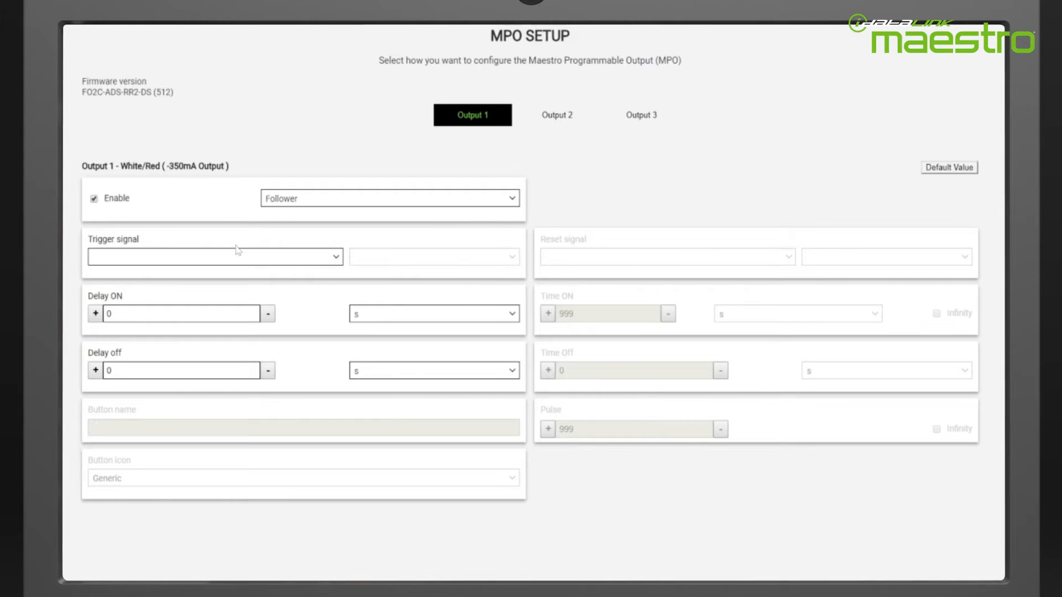
Try Left Turn Signal as Output 1's trigger, then settle on Radio Turn On Input
{"action": "left_click", "coordinate": [213, 256]}
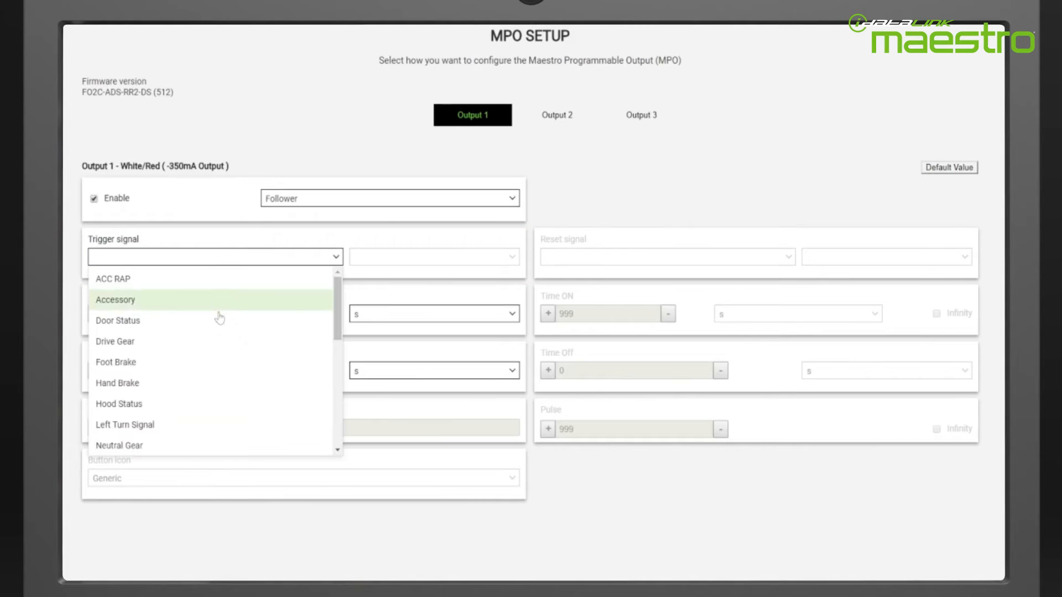
{"action": "left_click", "coordinate": [125, 425]}
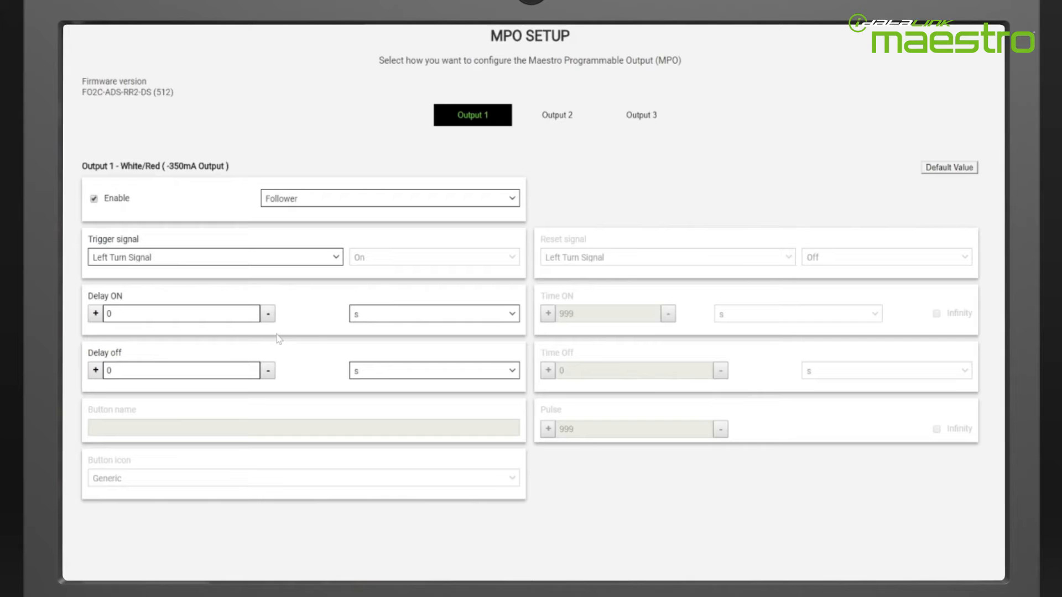
{"action": "left_click", "coordinate": [95, 313]}
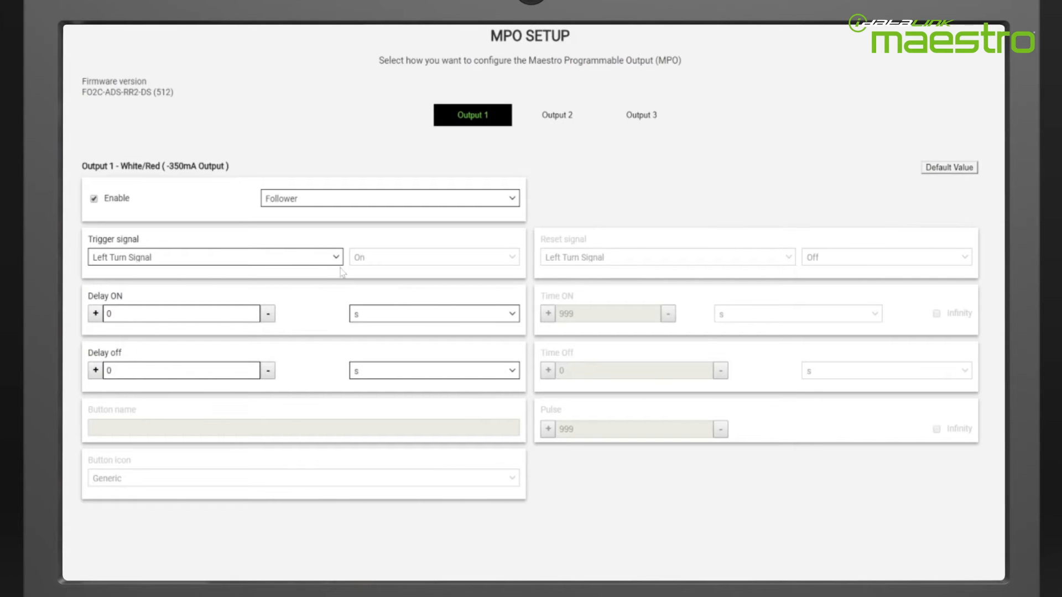
{"action": "left_click", "coordinate": [213, 256]}
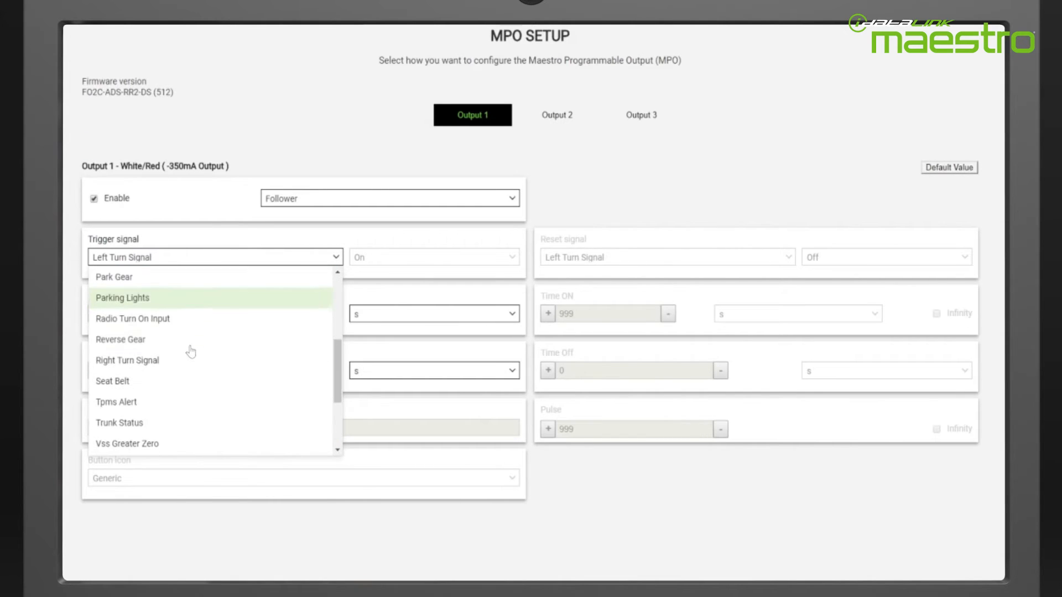
{"action": "mouse_move", "coordinate": [172, 323]}
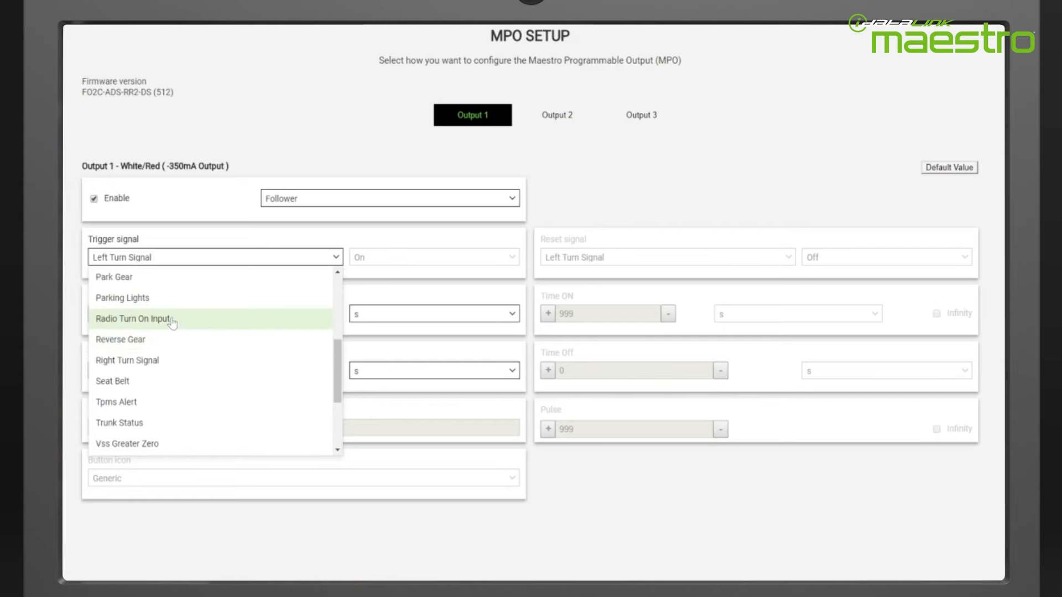
{"action": "left_click", "coordinate": [556, 114]}
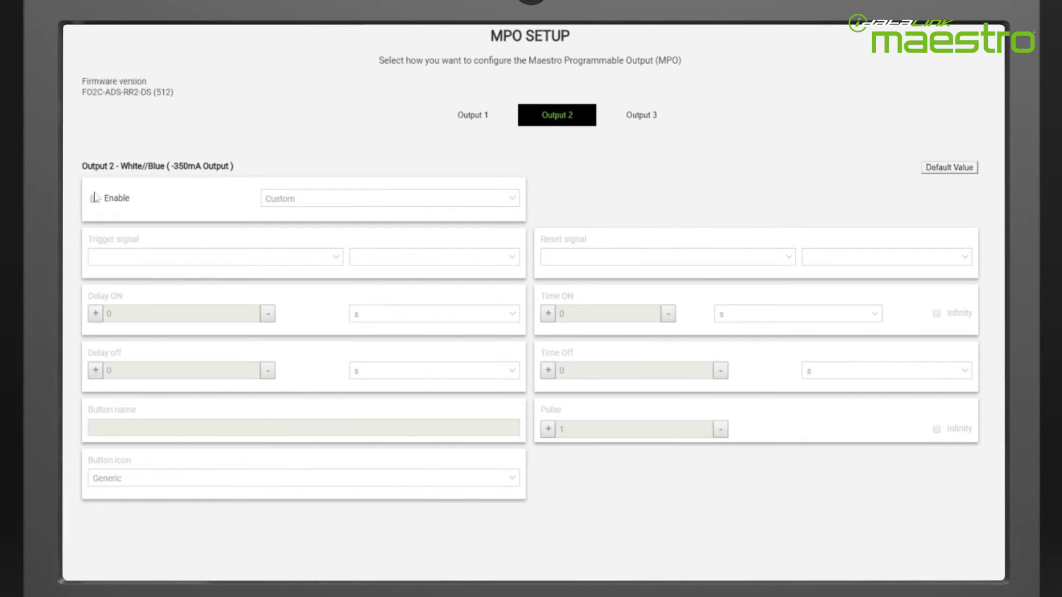
Enable Output 2 in Latch mode triggered by Drive Gear On
{"action": "left_click", "coordinate": [388, 198]}
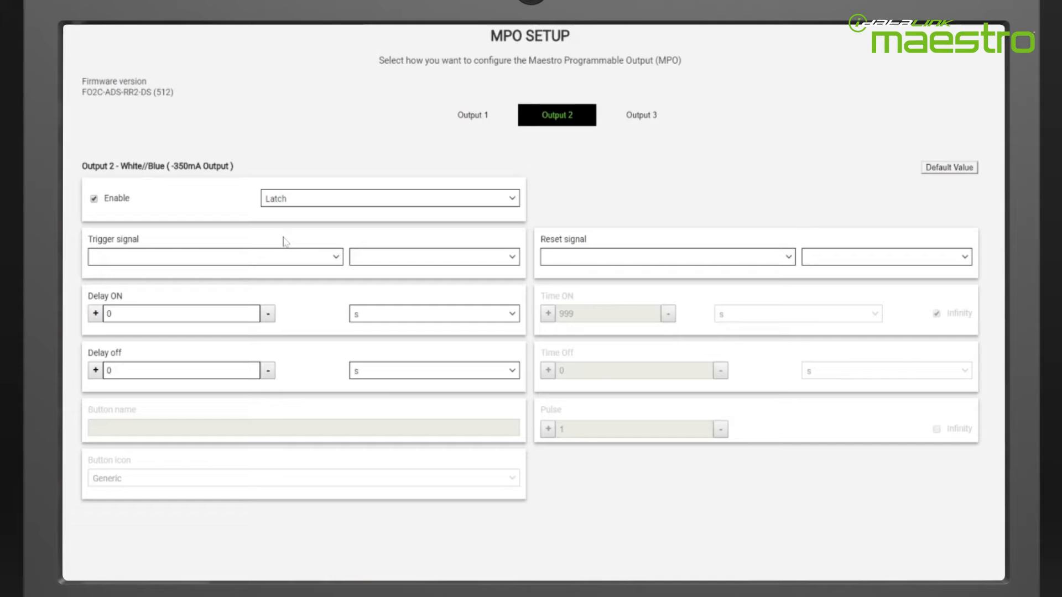
{"action": "left_click", "coordinate": [214, 256]}
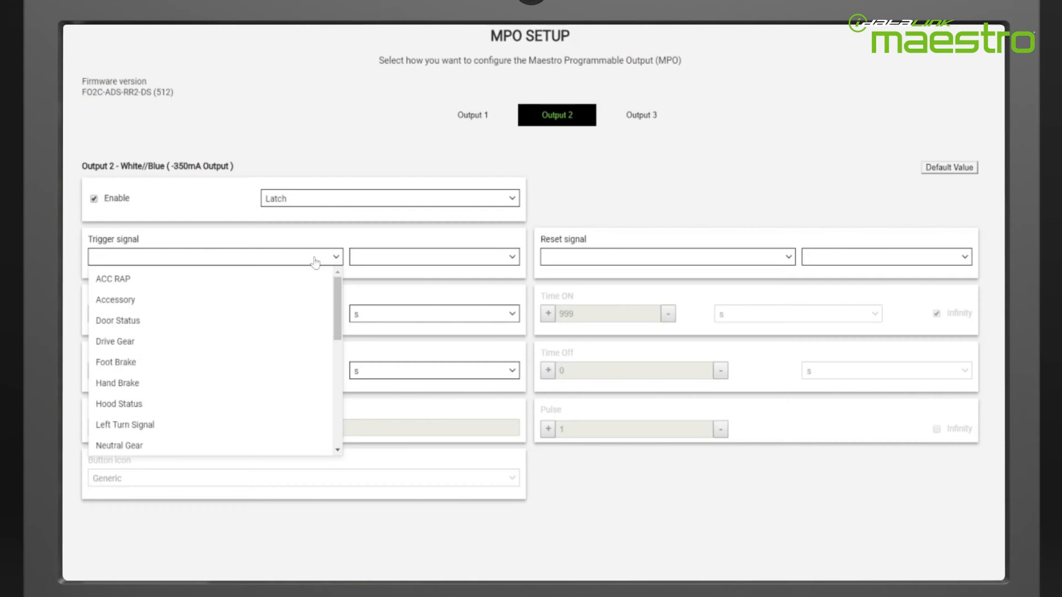
{"action": "left_click", "coordinate": [115, 341]}
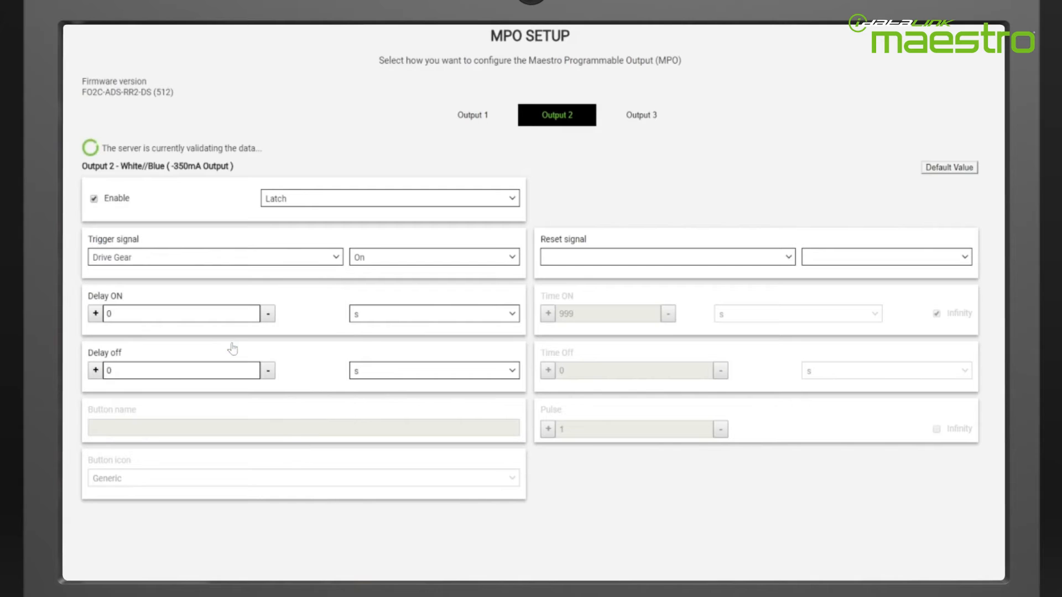
{"action": "left_click", "coordinate": [434, 257]}
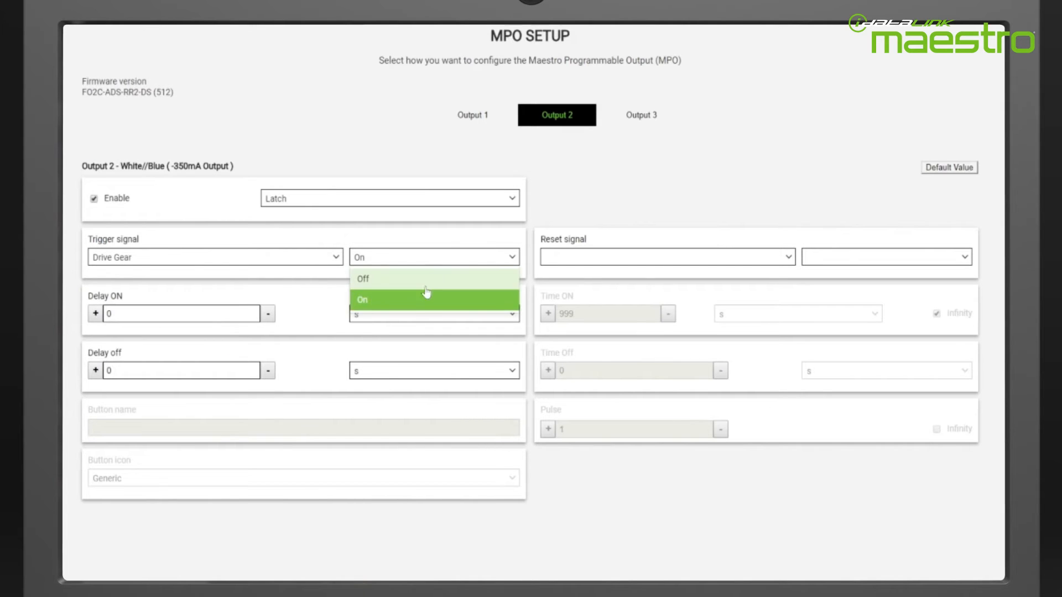
{"action": "left_click", "coordinate": [363, 300]}
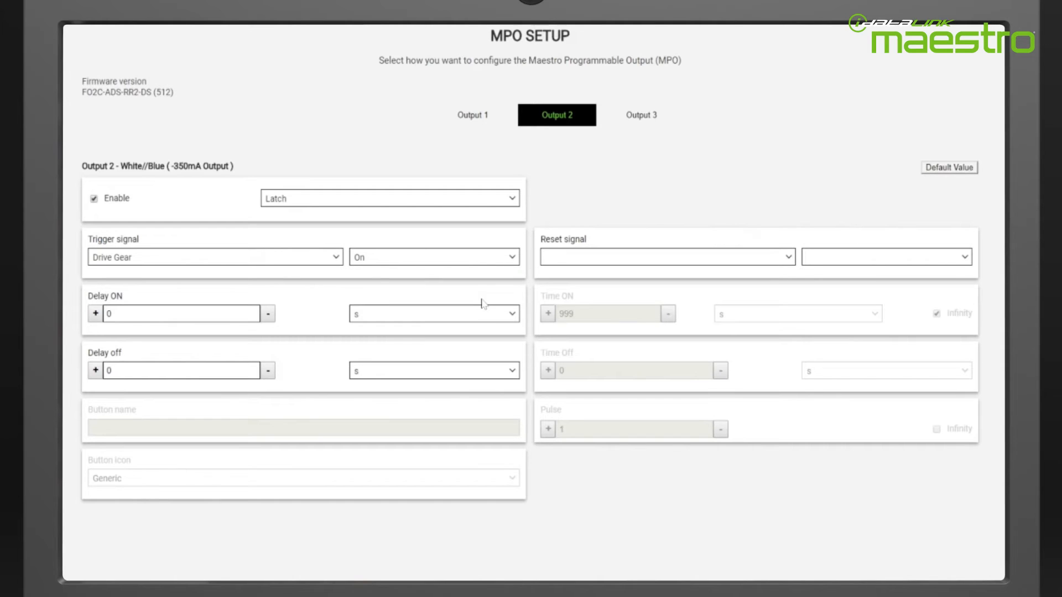
{"action": "mouse_move", "coordinate": [689, 265]}
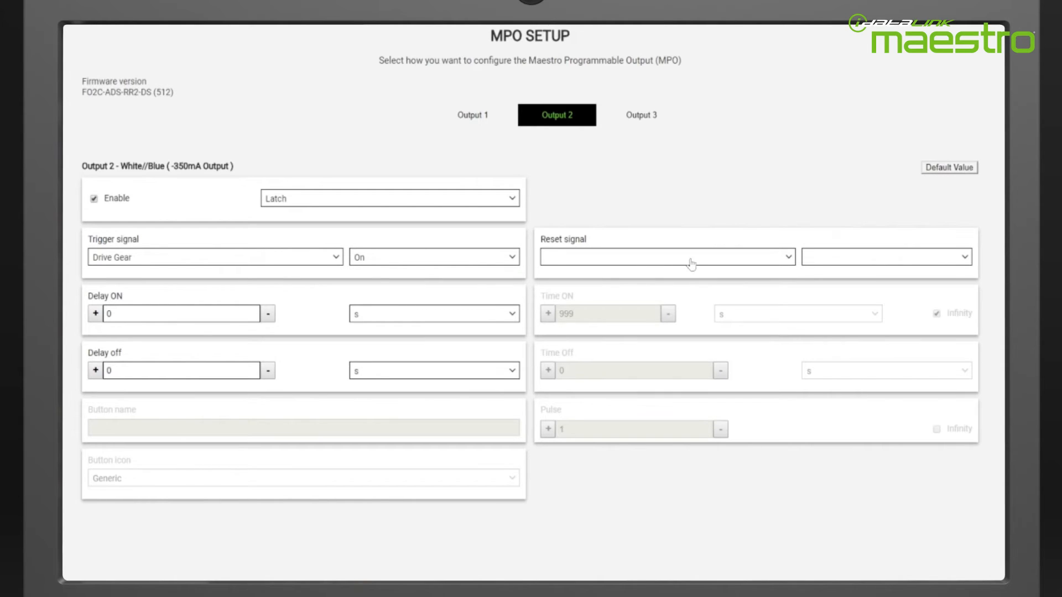
Set Output 2's reset signal to Door Status On, leaving the on delay at 0
{"action": "left_click", "coordinate": [666, 257]}
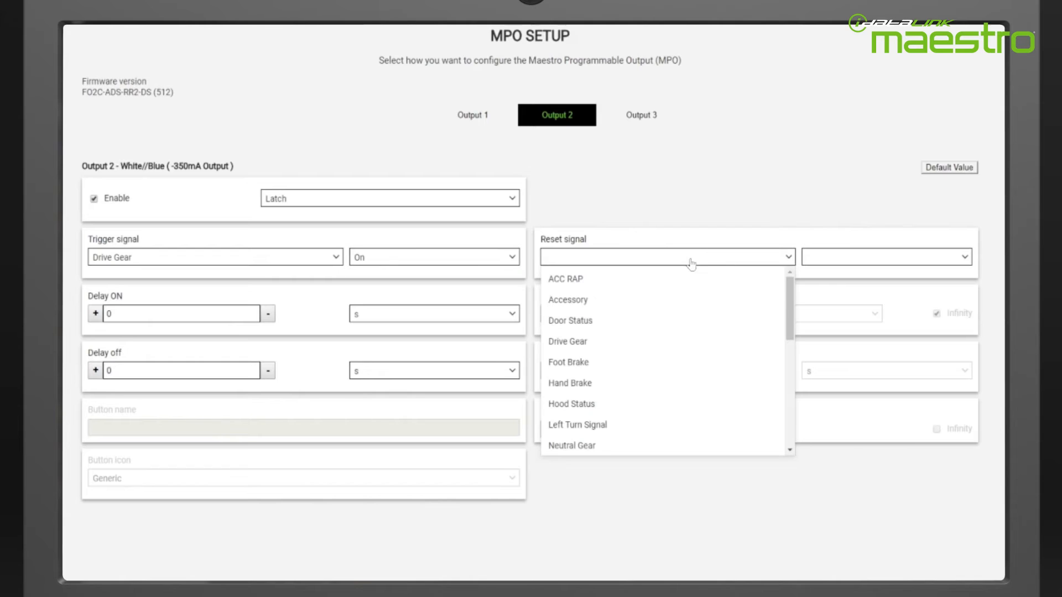
{"action": "left_click", "coordinate": [570, 320]}
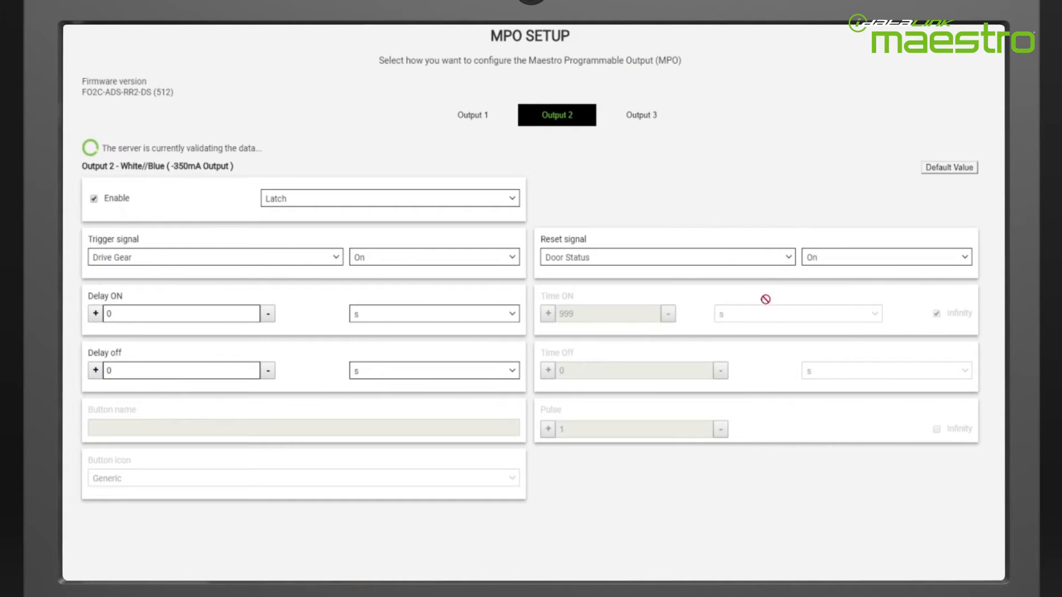
{"action": "left_click", "coordinate": [885, 256]}
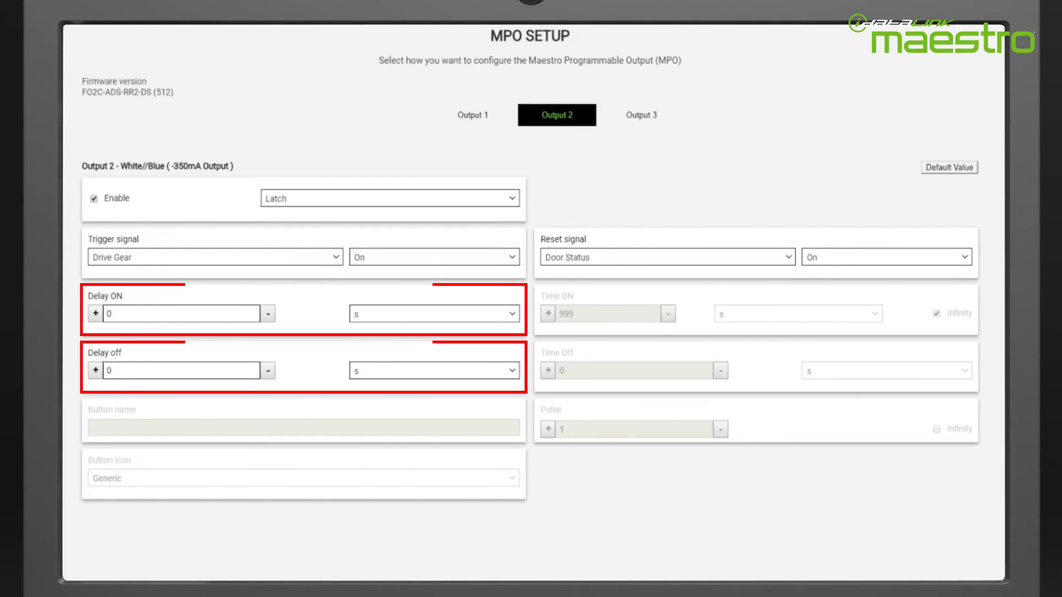
{"action": "left_click", "coordinate": [94, 313]}
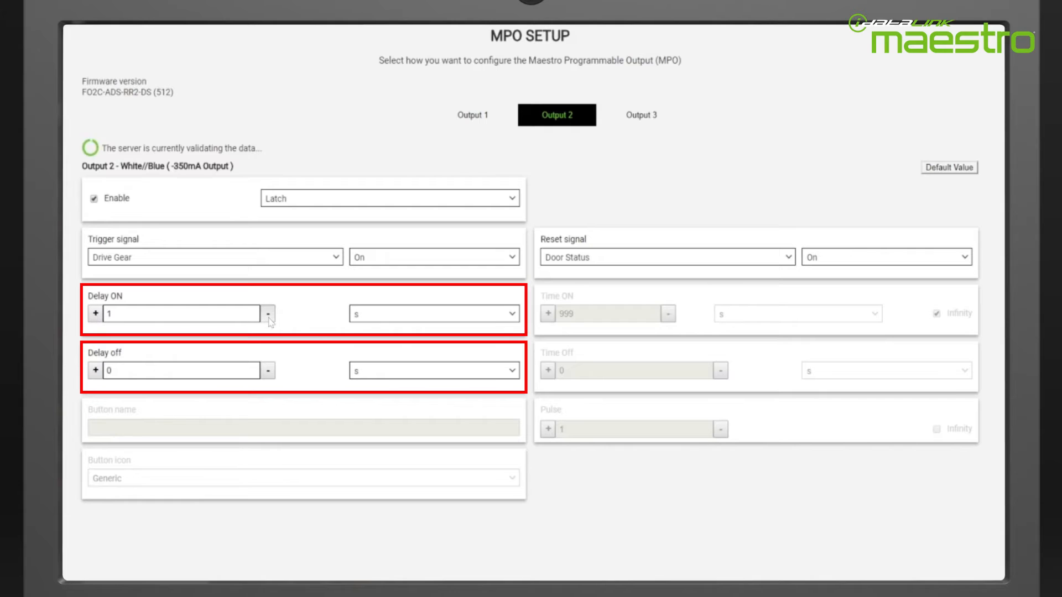
{"action": "left_click", "coordinate": [268, 313]}
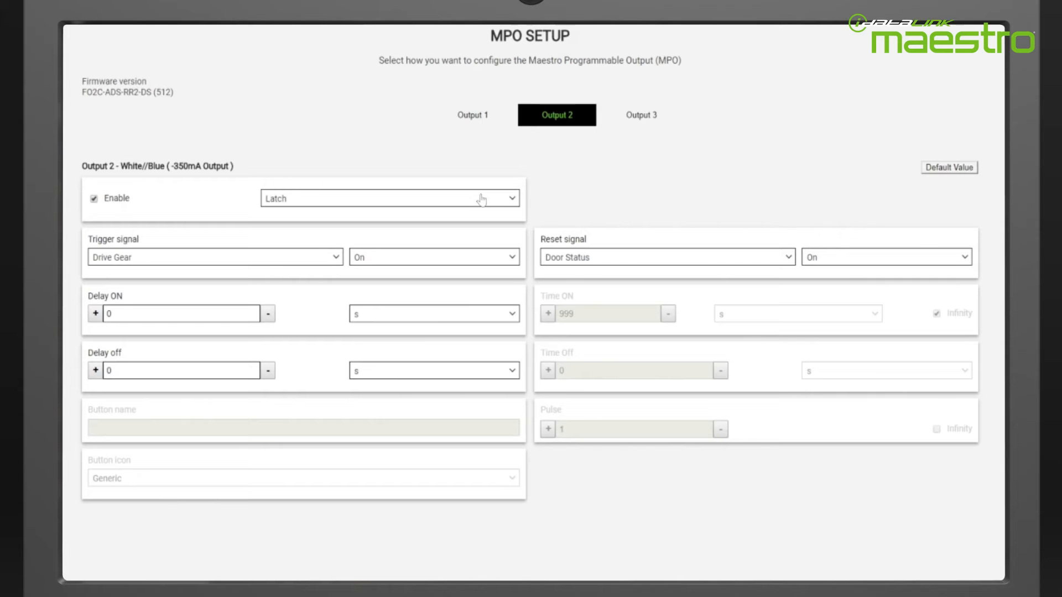
Change Output 2's mode from Latch to Toggle
{"action": "left_click", "coordinate": [390, 198]}
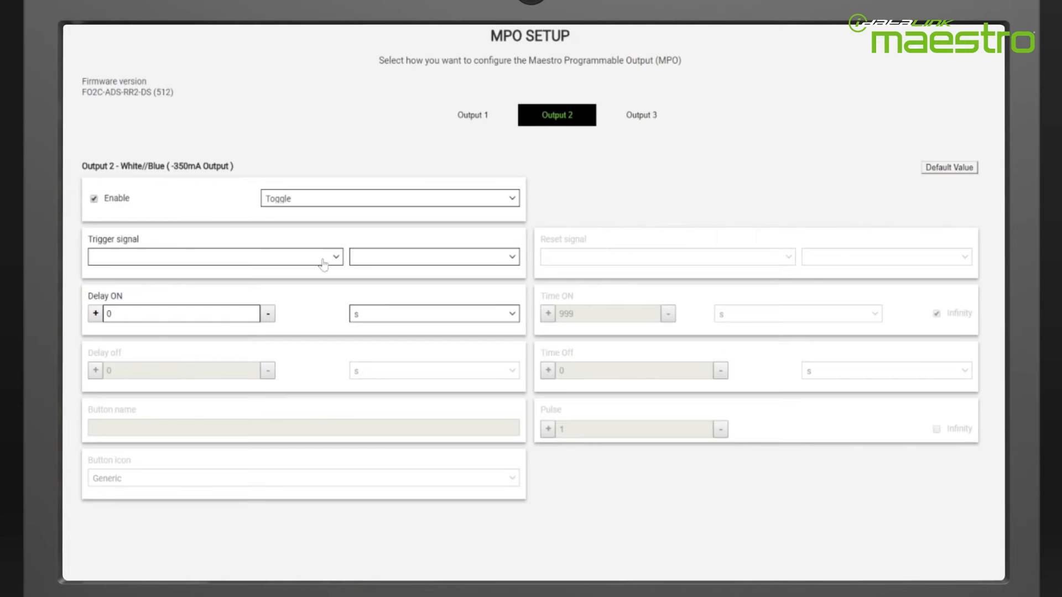
From Output 2's trigger list, check Steering Wheel Buttons and set Seek Up Hold to Maestro Programmable Output A
{"action": "left_click", "coordinate": [214, 255]}
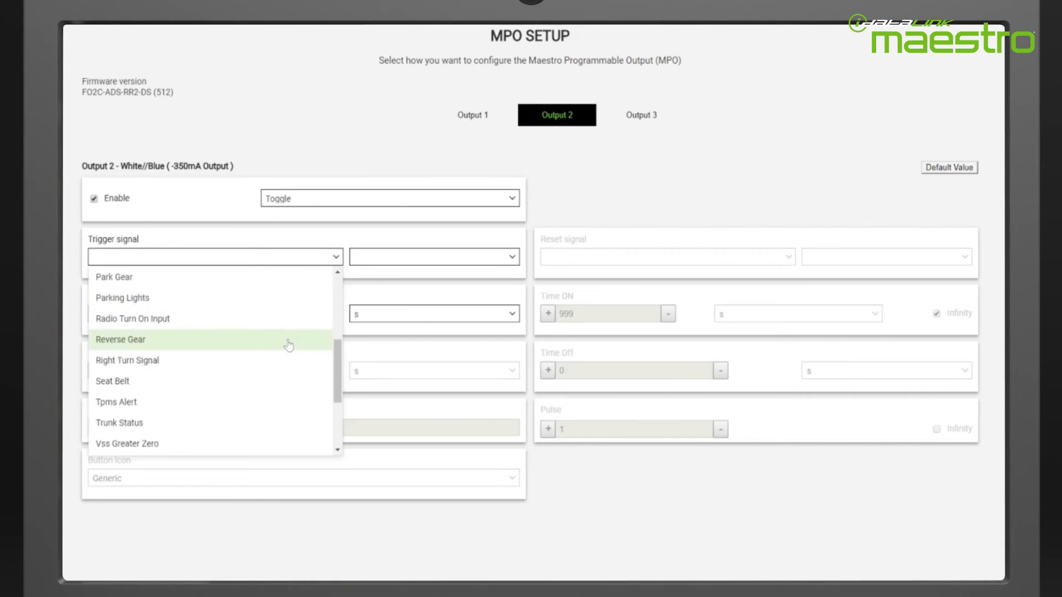
{"action": "scroll", "scroll_direction": "down", "scroll_amount": 3}
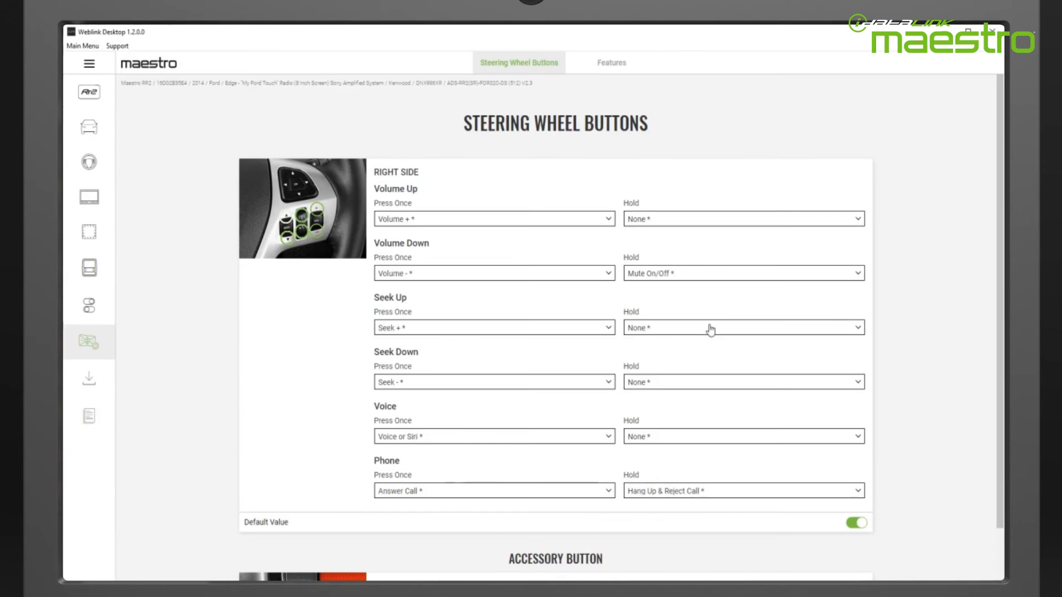
{"action": "left_click", "coordinate": [741, 327]}
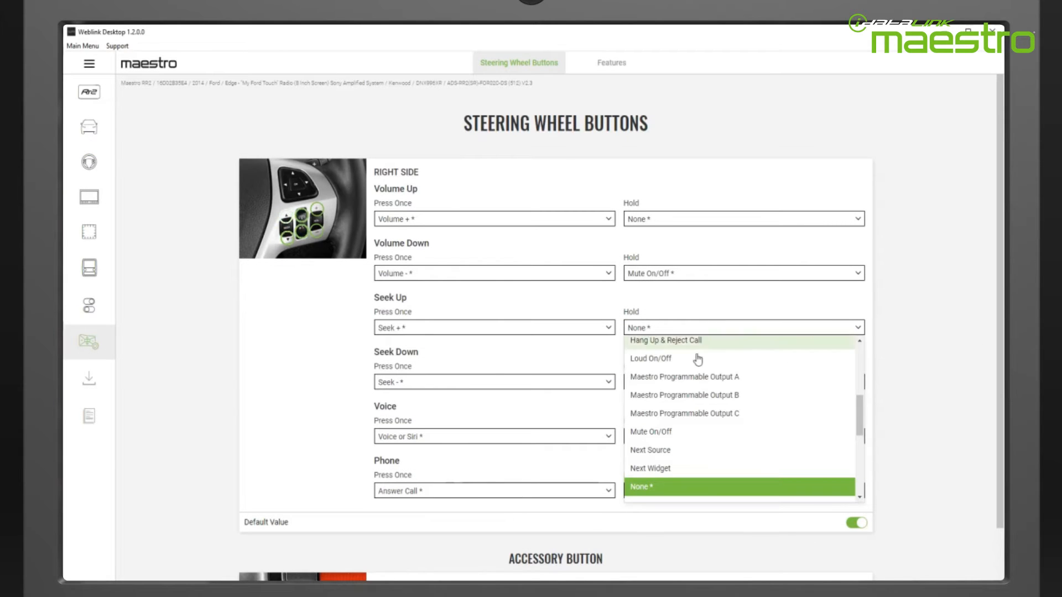
{"action": "mouse_move", "coordinate": [695, 377]}
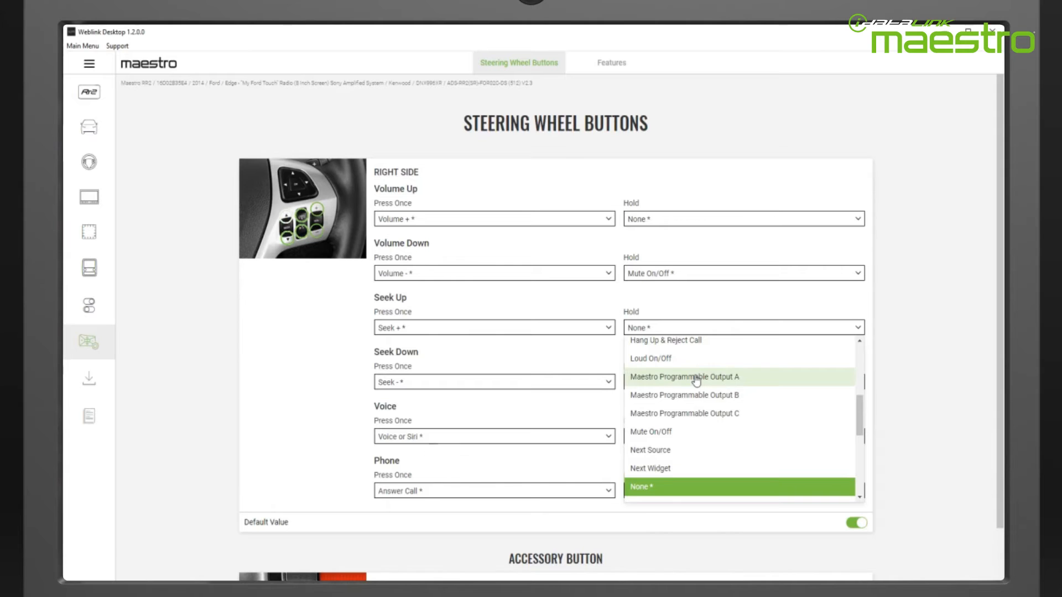
{"action": "left_click", "coordinate": [684, 376]}
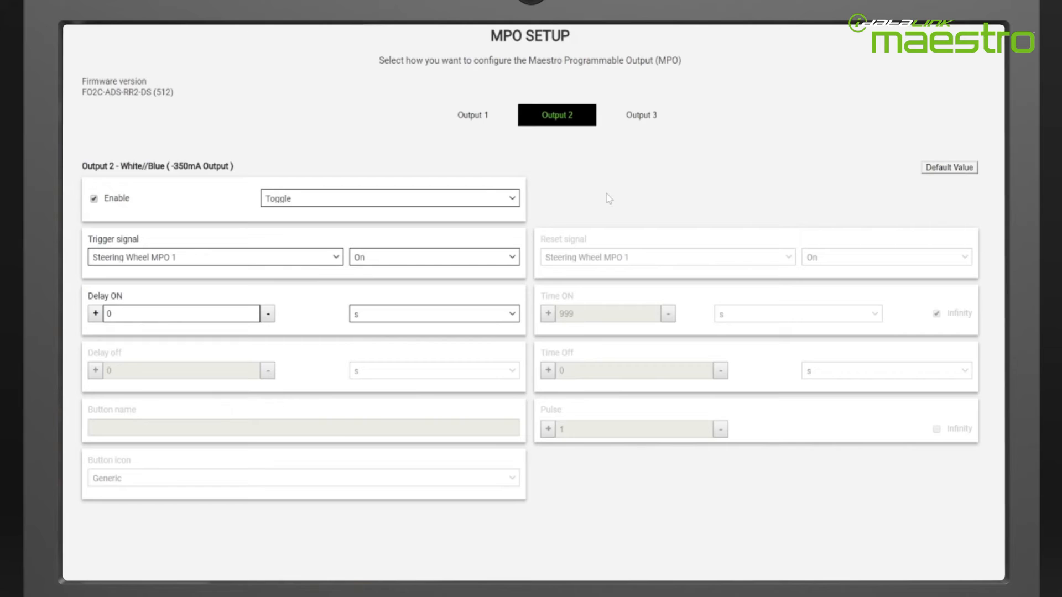
Trigger Output 2 from Accessory Control Screen Button 1 named 'Interior Lights' with a round light icon
{"action": "left_click", "coordinate": [213, 256]}
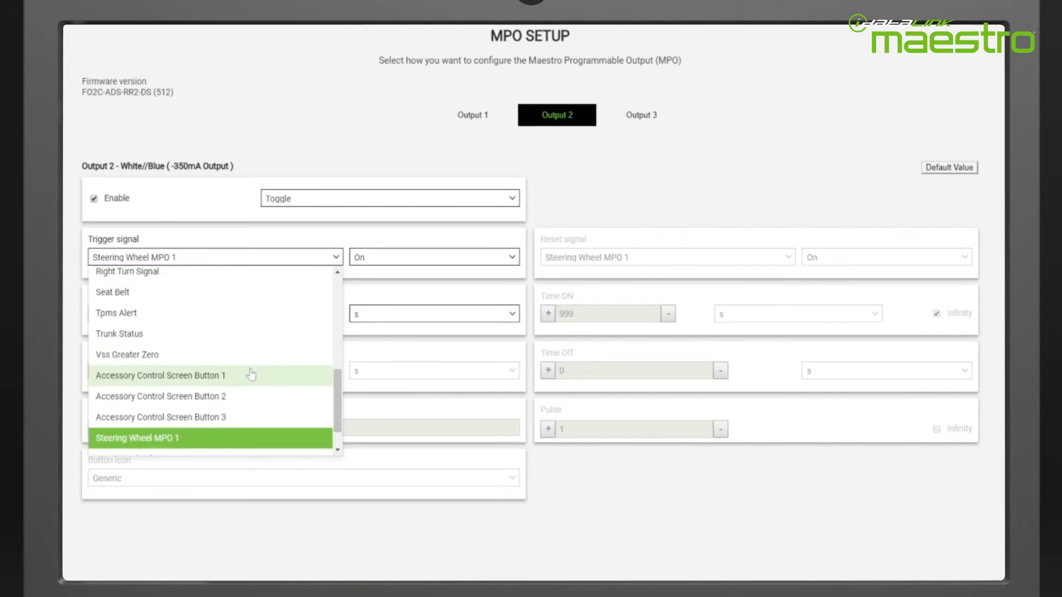
{"action": "left_click", "coordinate": [159, 375]}
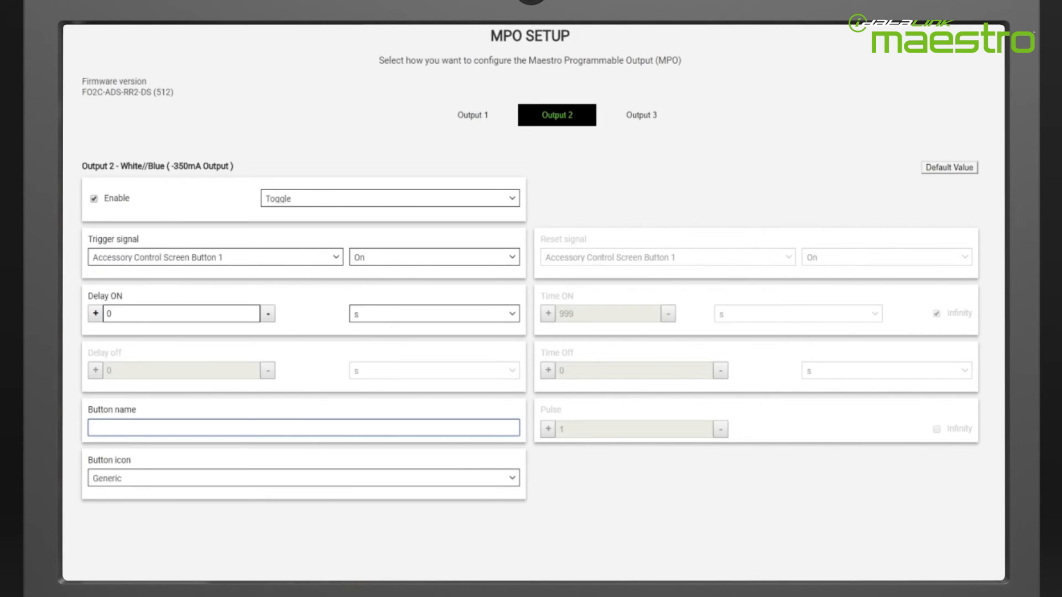
{"action": "type", "text": "Interior L"}
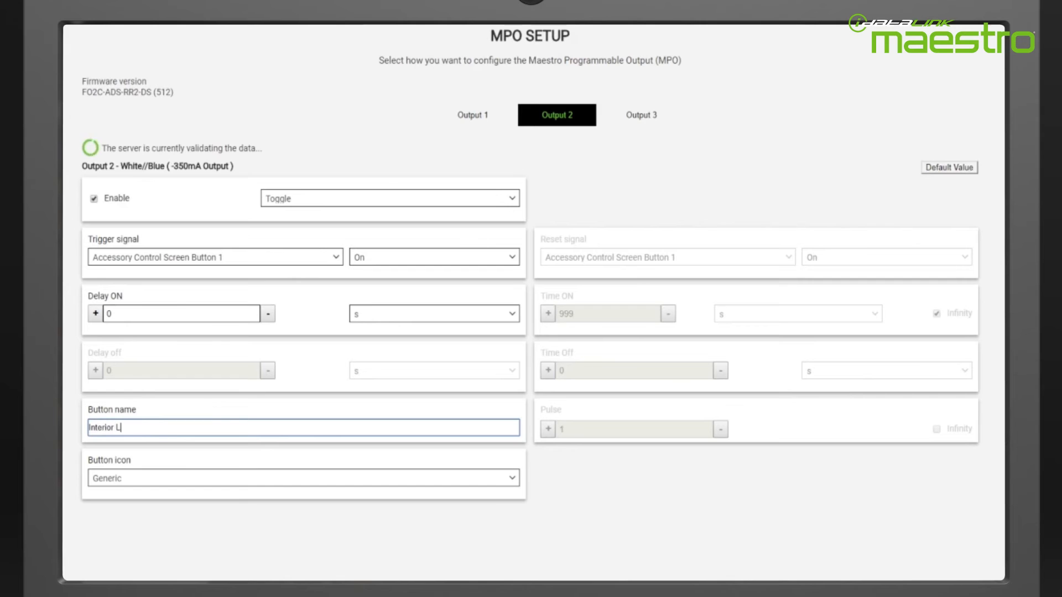
{"action": "left_click", "coordinate": [302, 477]}
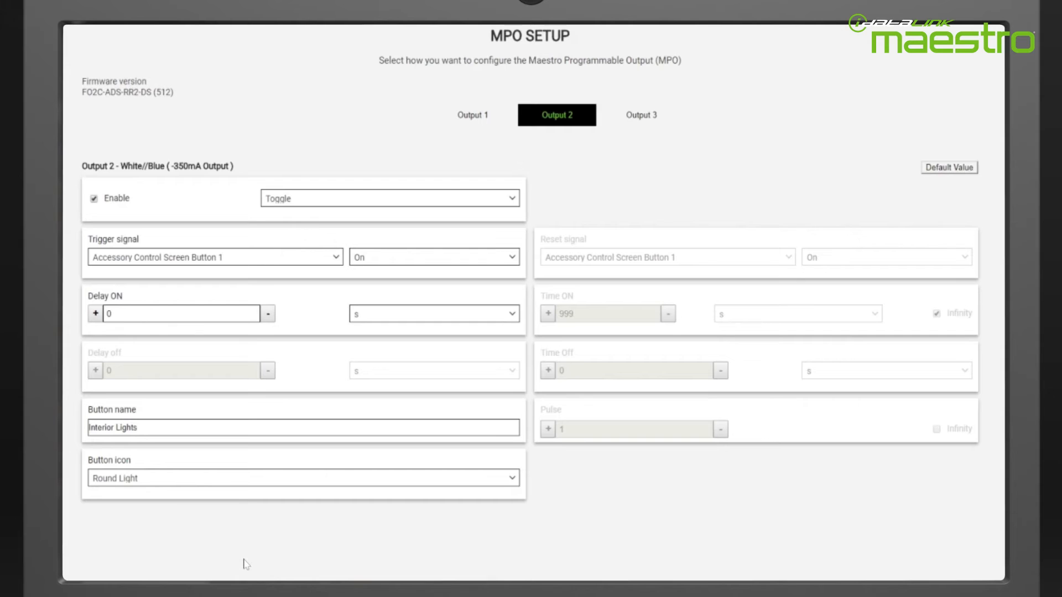
{"action": "left_click", "coordinate": [640, 114]}
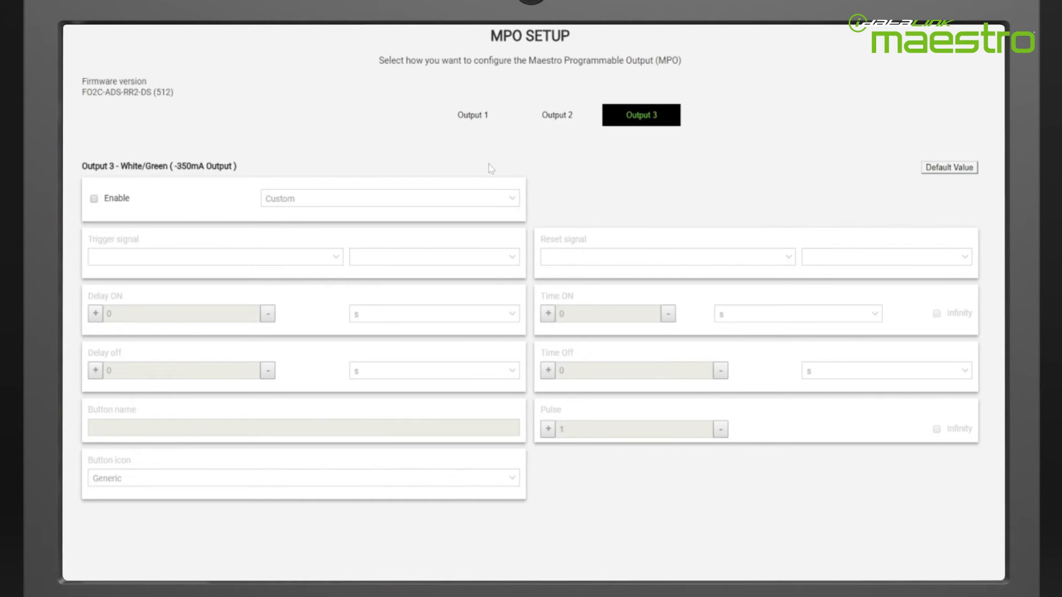
Enable Output 3 with trigger Foot Brake On and reset Foot Brake Off
{"action": "left_click", "coordinate": [94, 198]}
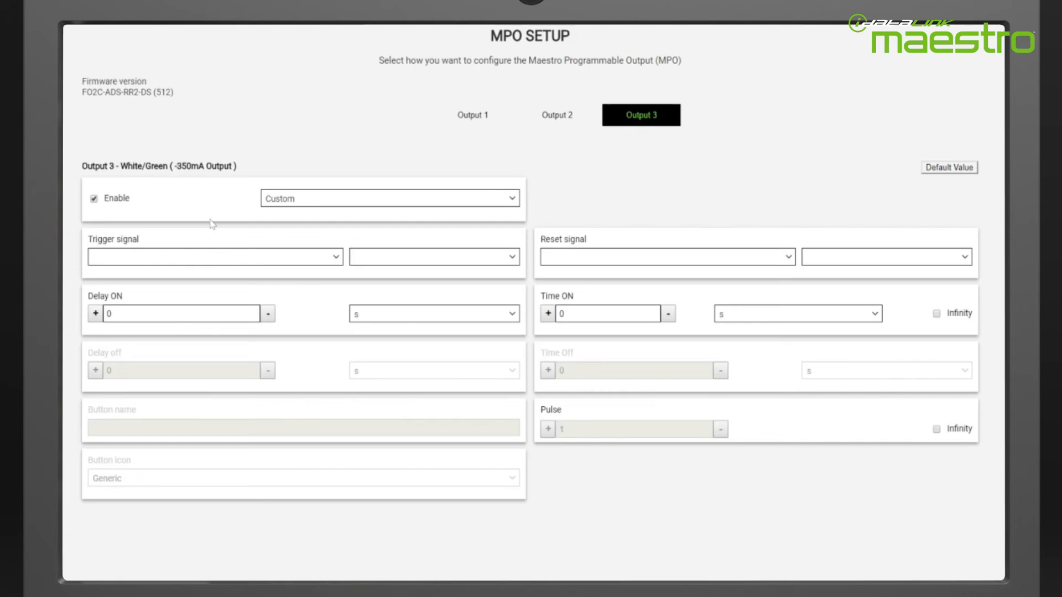
{"action": "mouse_move", "coordinate": [228, 261]}
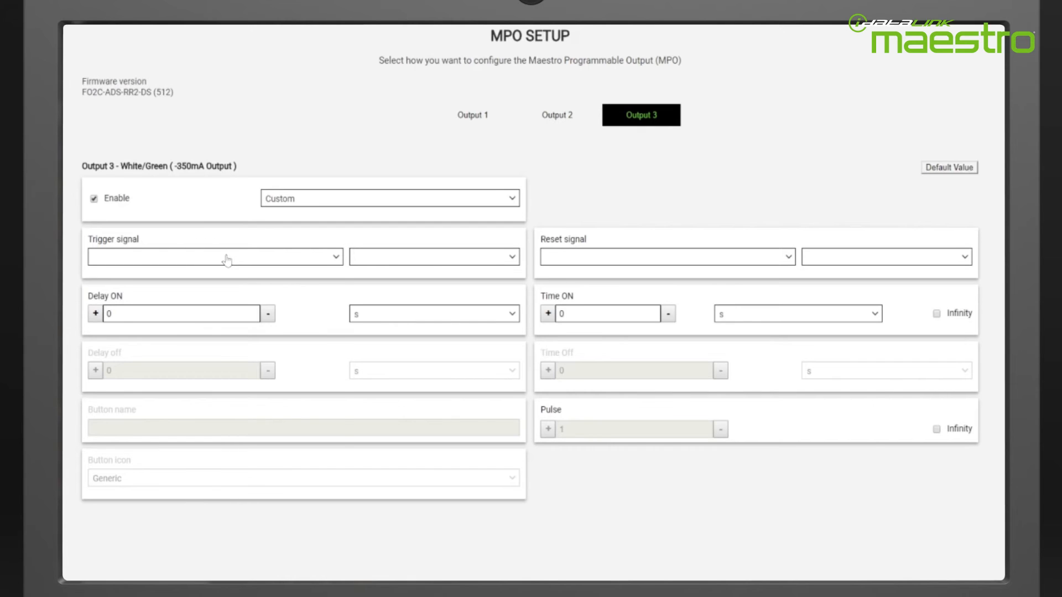
{"action": "left_click", "coordinate": [213, 256]}
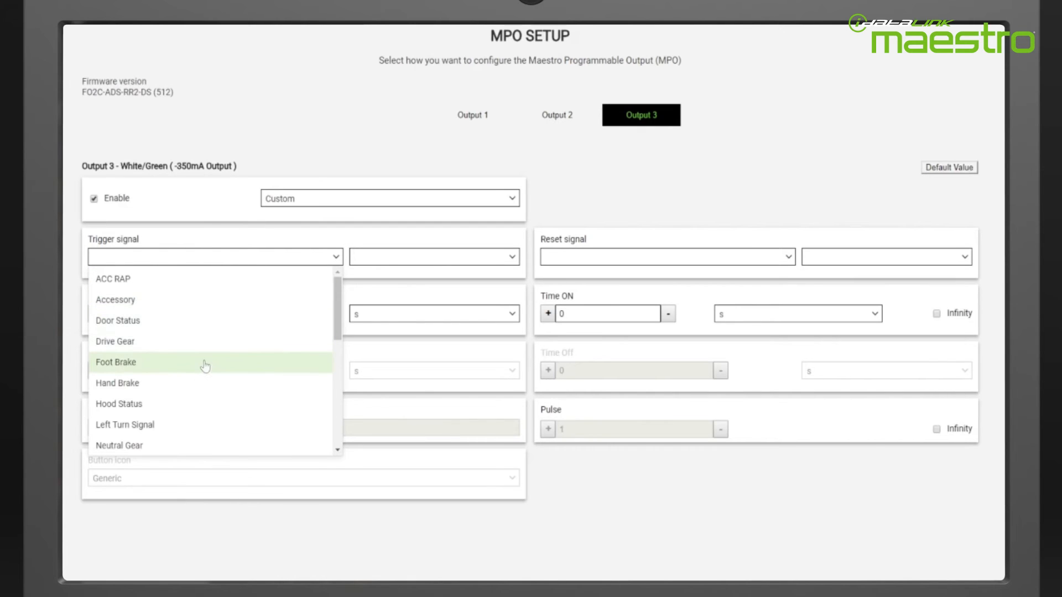
{"action": "left_click", "coordinate": [115, 362]}
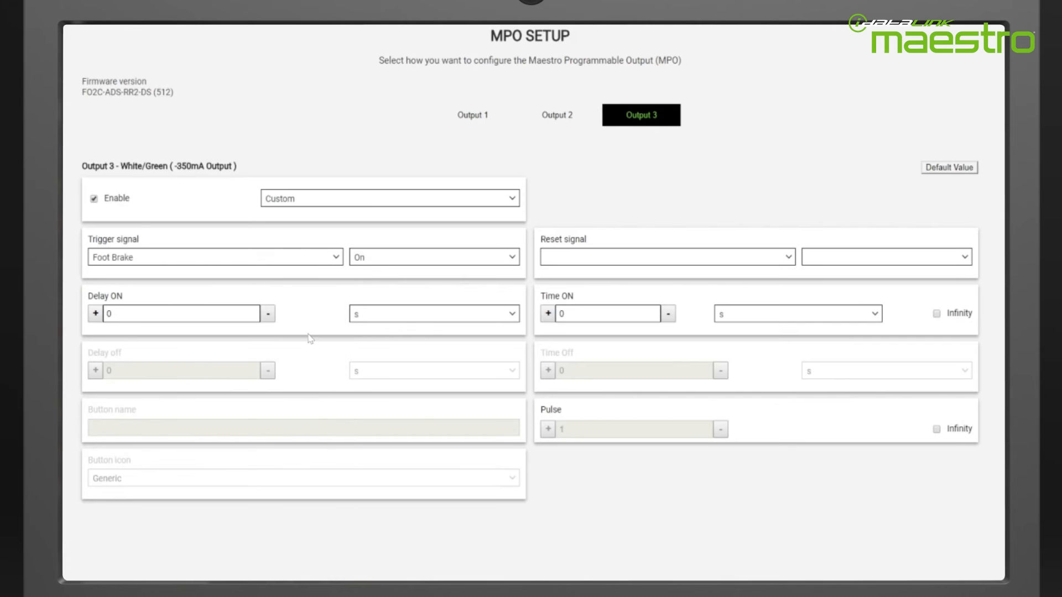
{"action": "left_click", "coordinate": [665, 257]}
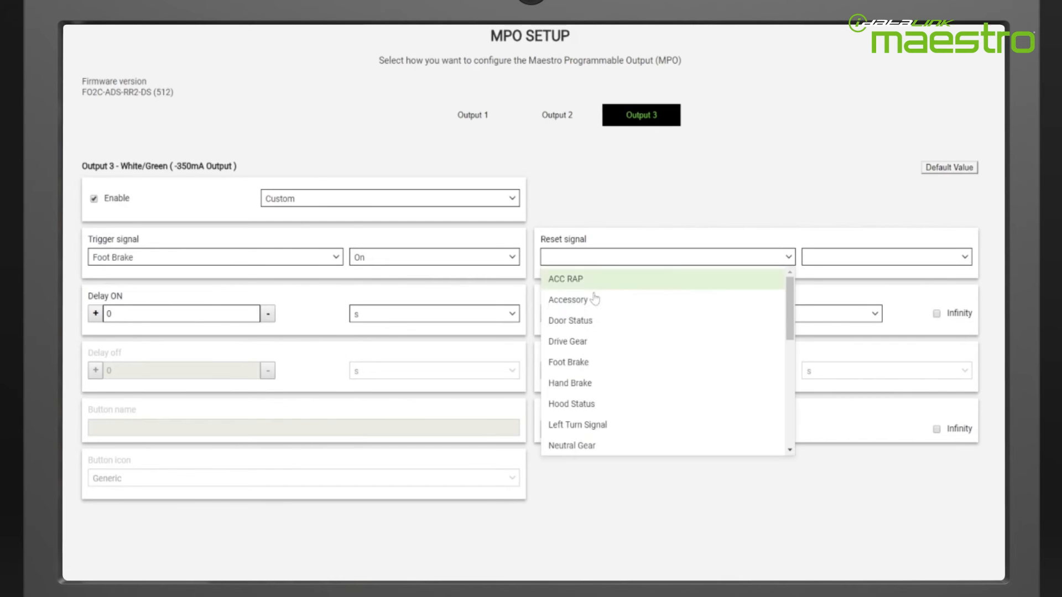
{"action": "left_click", "coordinate": [568, 361]}
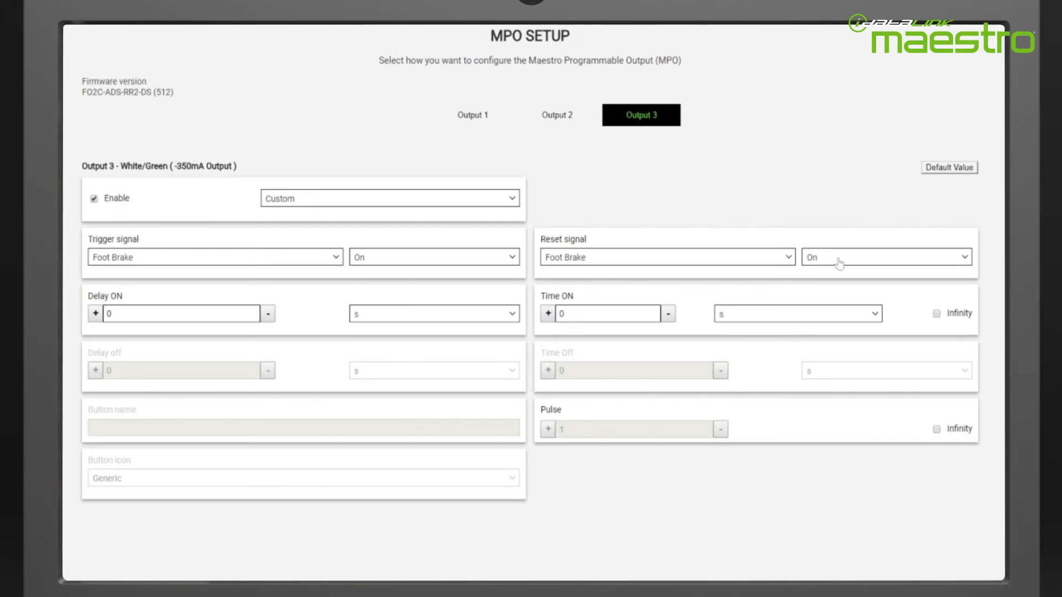
{"action": "left_click", "coordinate": [883, 257]}
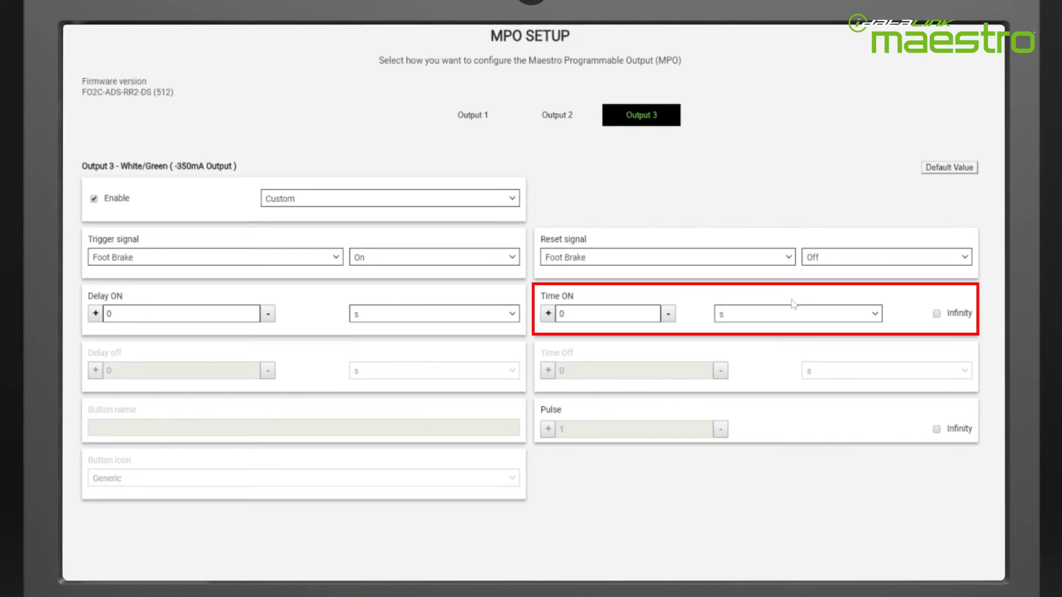
{"action": "mouse_move", "coordinate": [373, 297]}
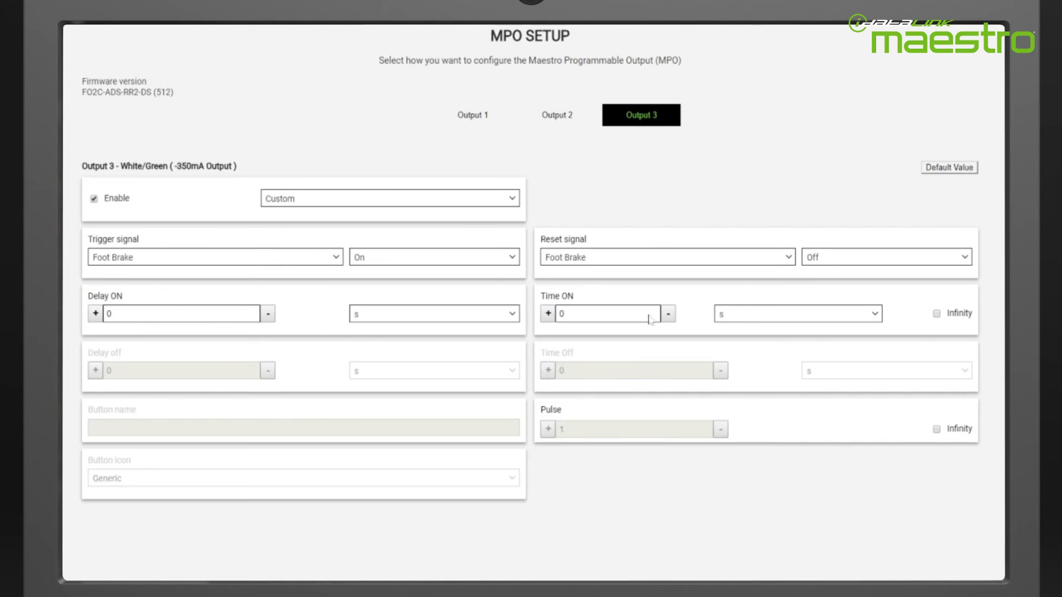
Set Output 3's Time ON to 250 ms and raise its pulse count to 5
{"action": "left_click", "coordinate": [605, 313]}
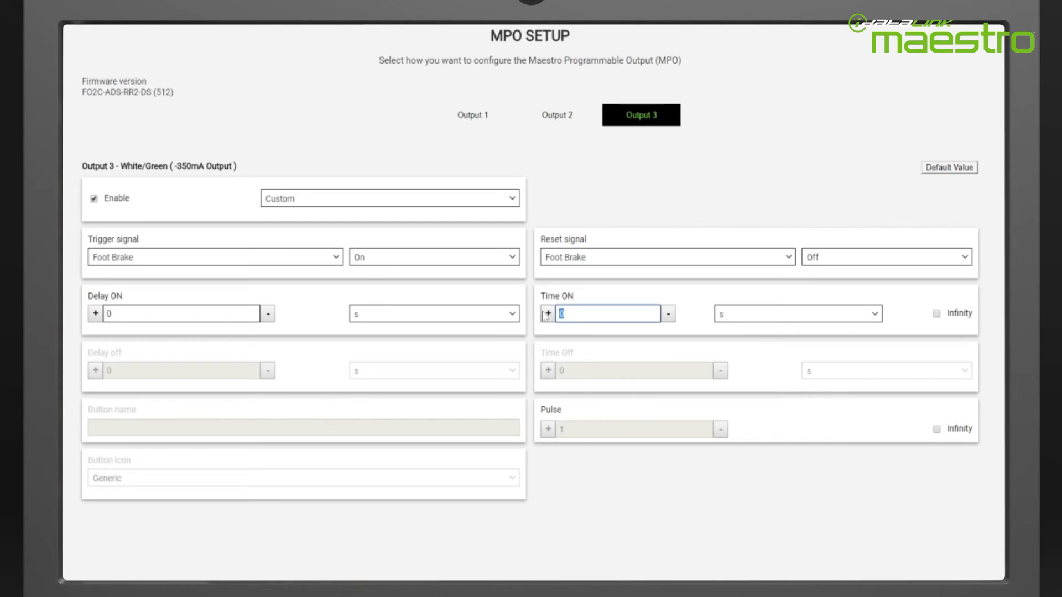
{"action": "type", "text": "250"}
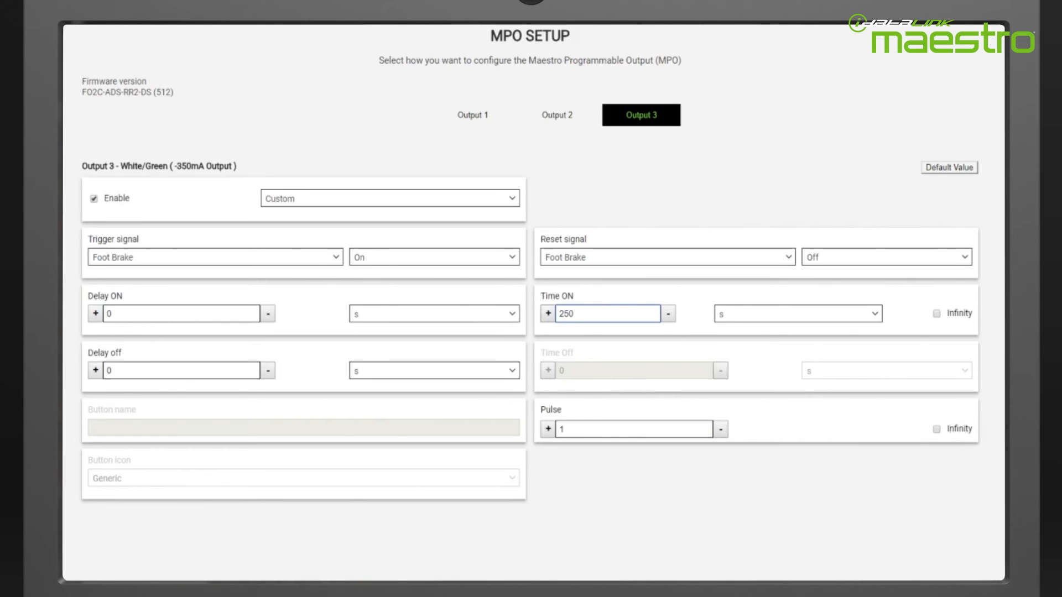
{"action": "left_click", "coordinate": [798, 313]}
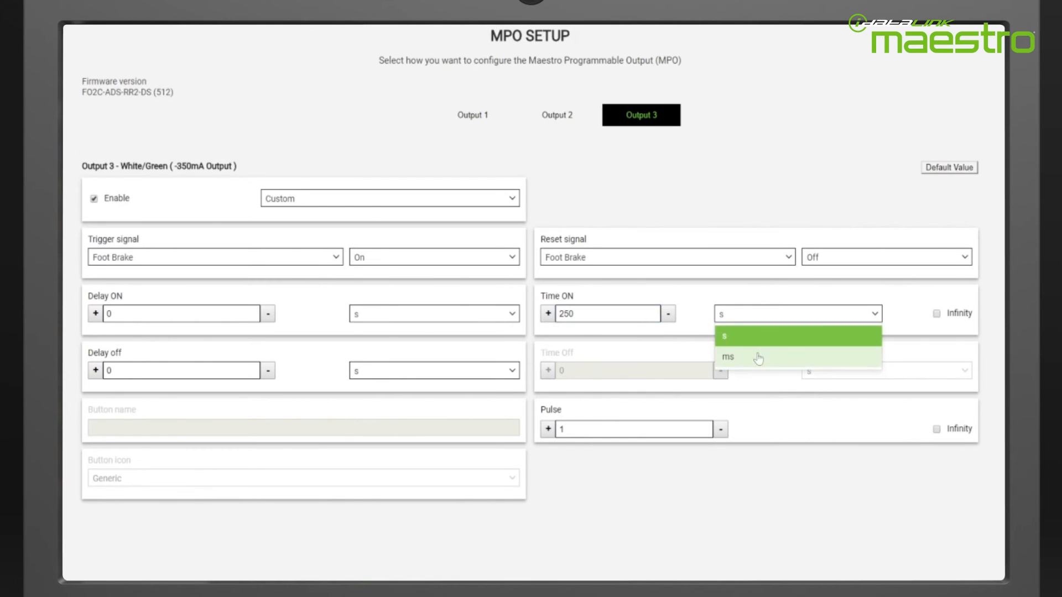
{"action": "left_click", "coordinate": [726, 357]}
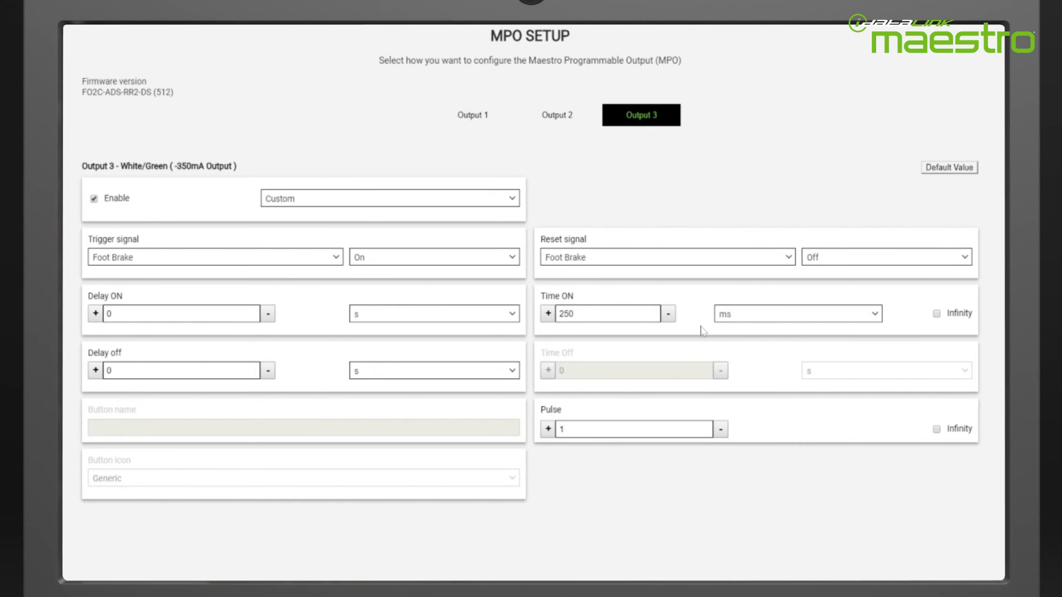
{"action": "left_click", "coordinate": [547, 429]}
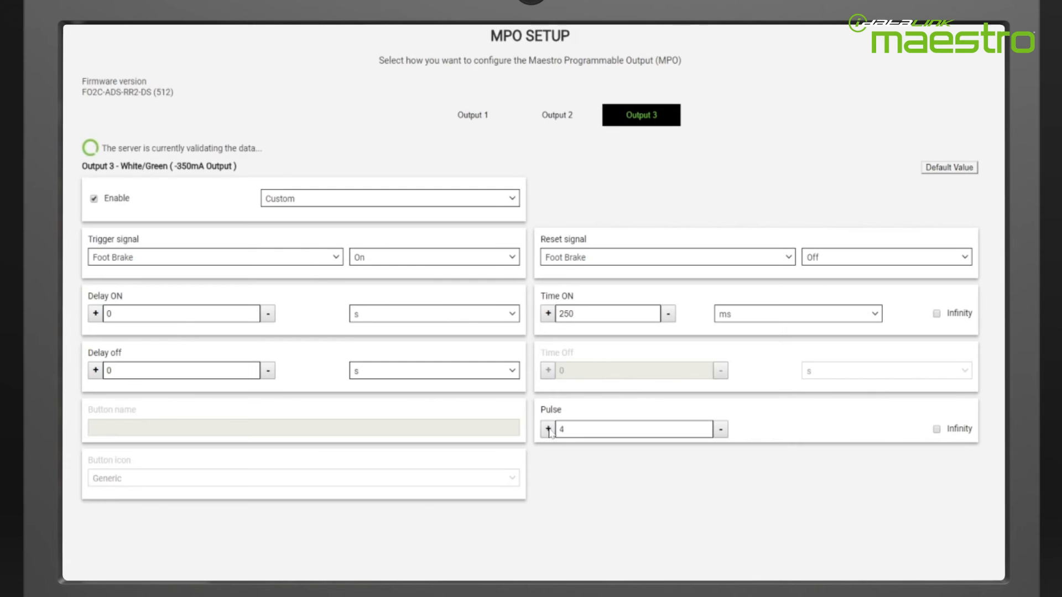
{"action": "left_click", "coordinate": [547, 429]}
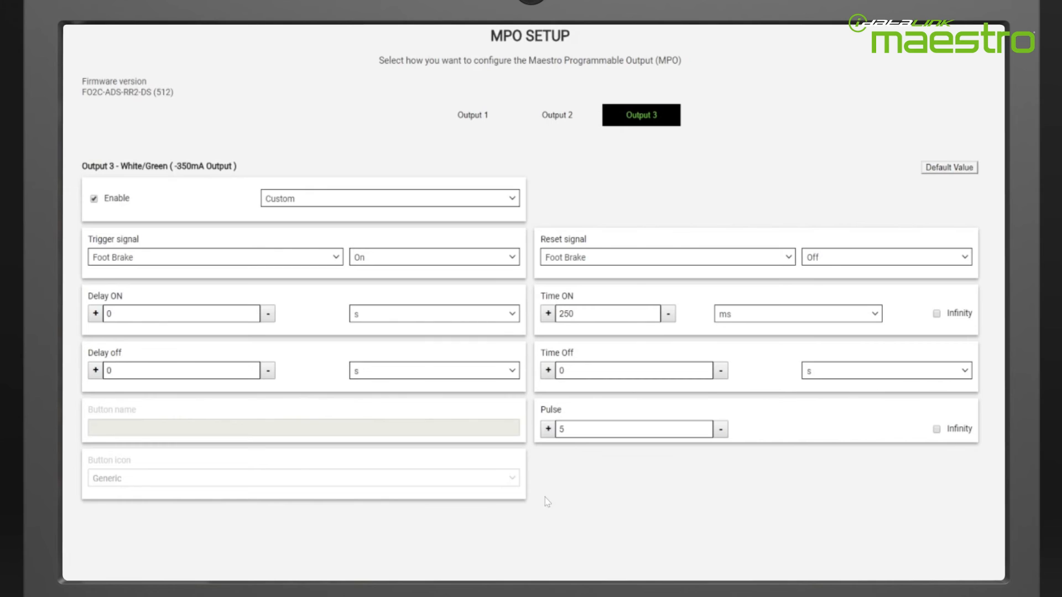
Set Output 3's Time Off to 350 ms
{"action": "left_click", "coordinate": [633, 370]}
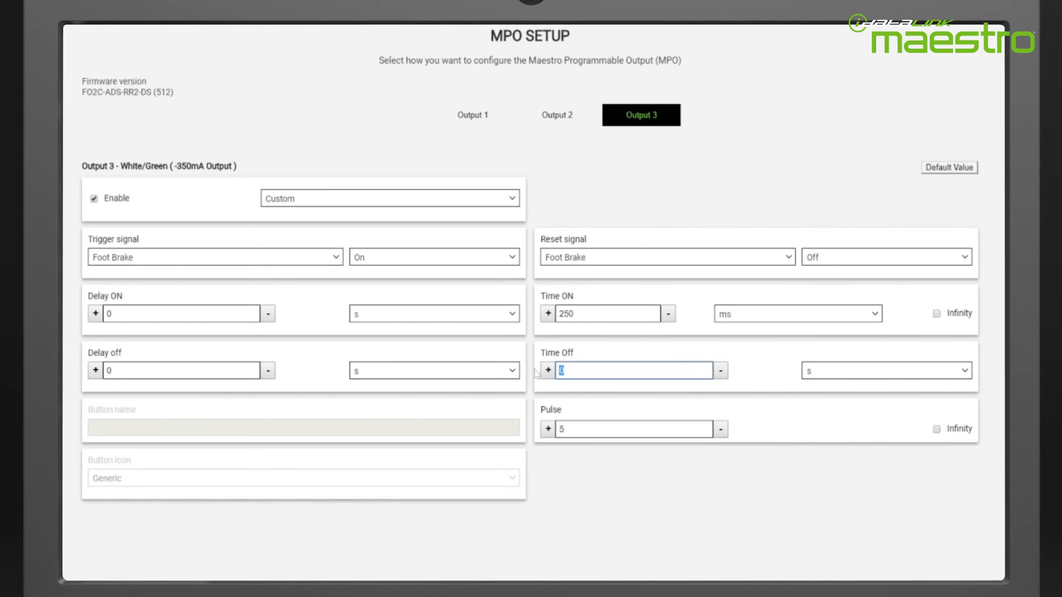
{"action": "type", "text": "350"}
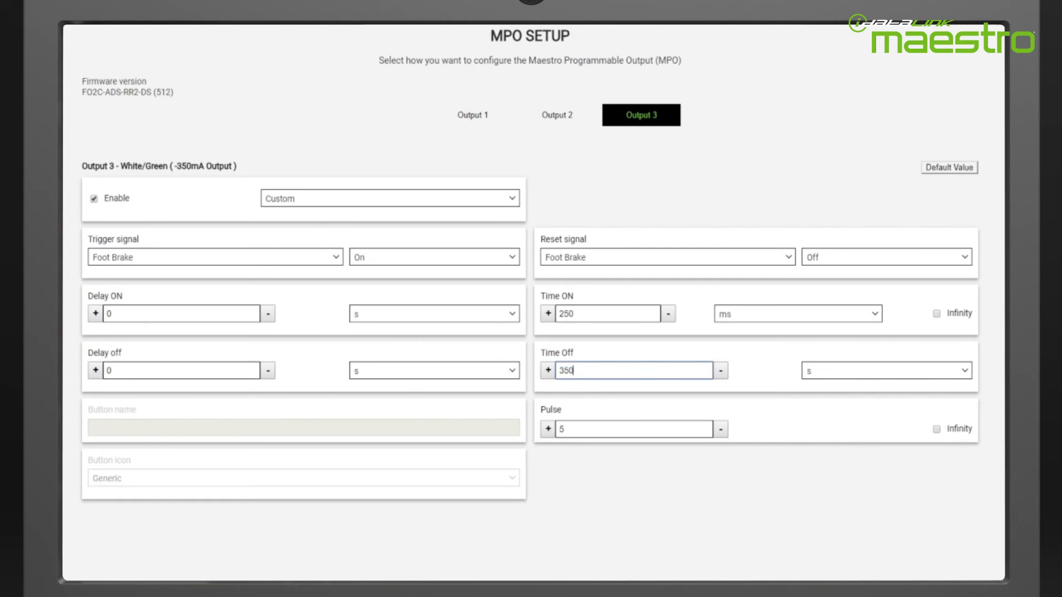
{"action": "left_click", "coordinate": [885, 369]}
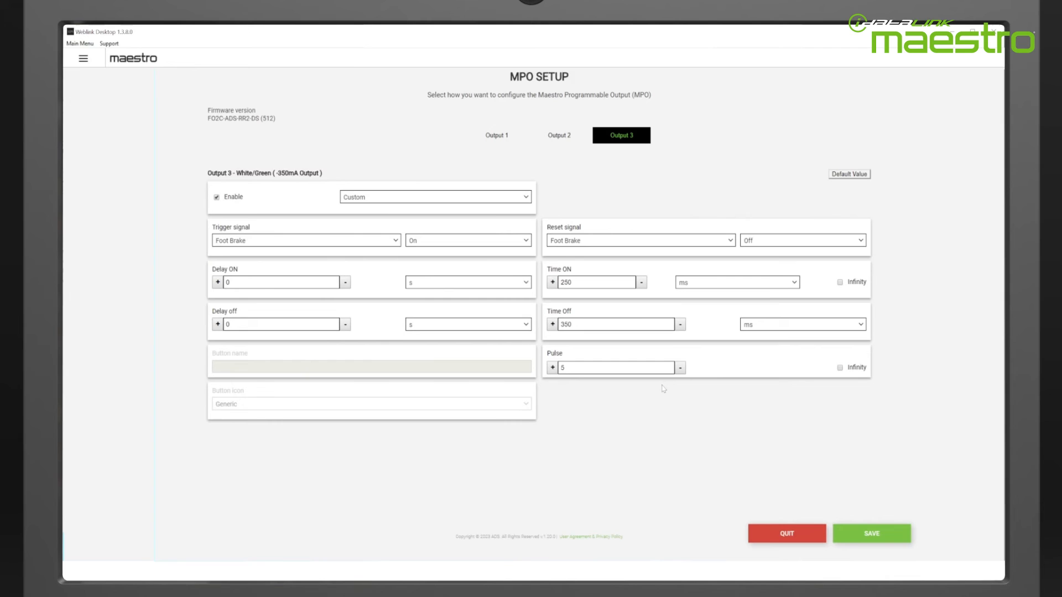
Save and flash the MPO output settings to the device until programming succeeds
{"action": "left_click", "coordinate": [870, 533]}
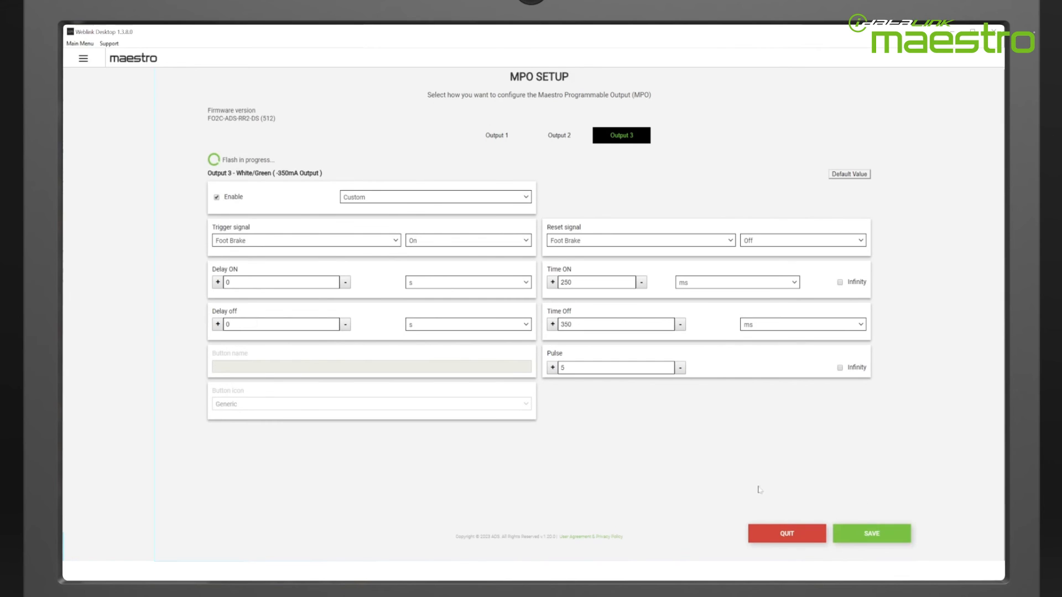
{"action": "mouse_move", "coordinate": [641, 468]}
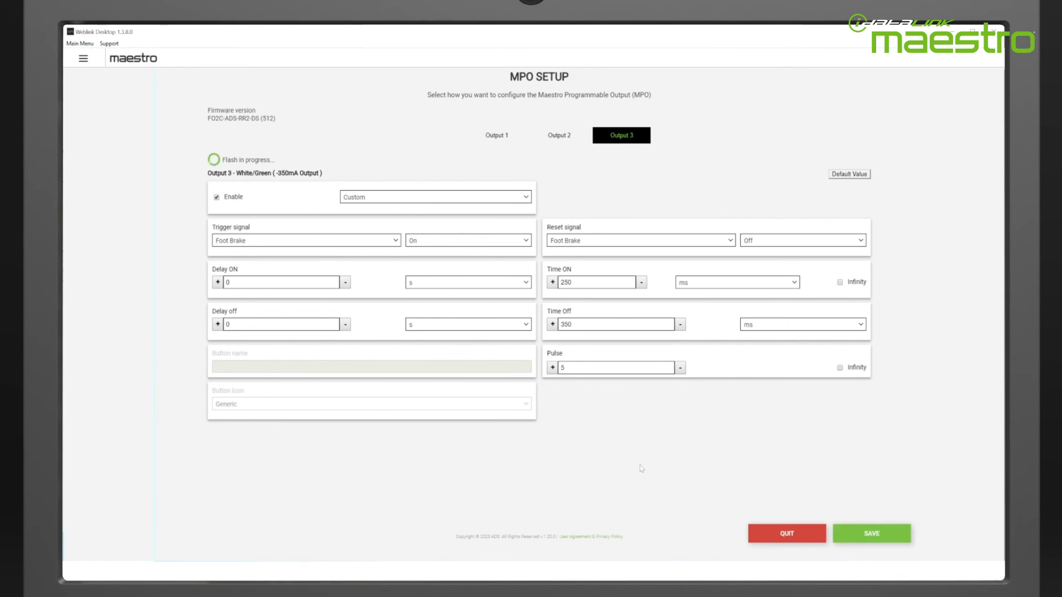
{"action": "left_click", "coordinate": [871, 533]}
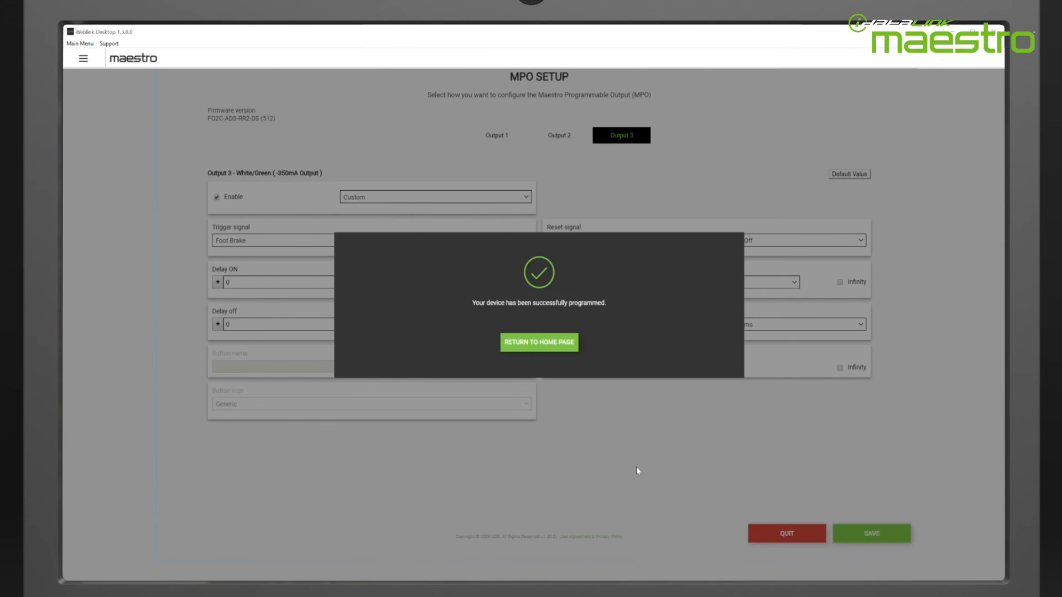